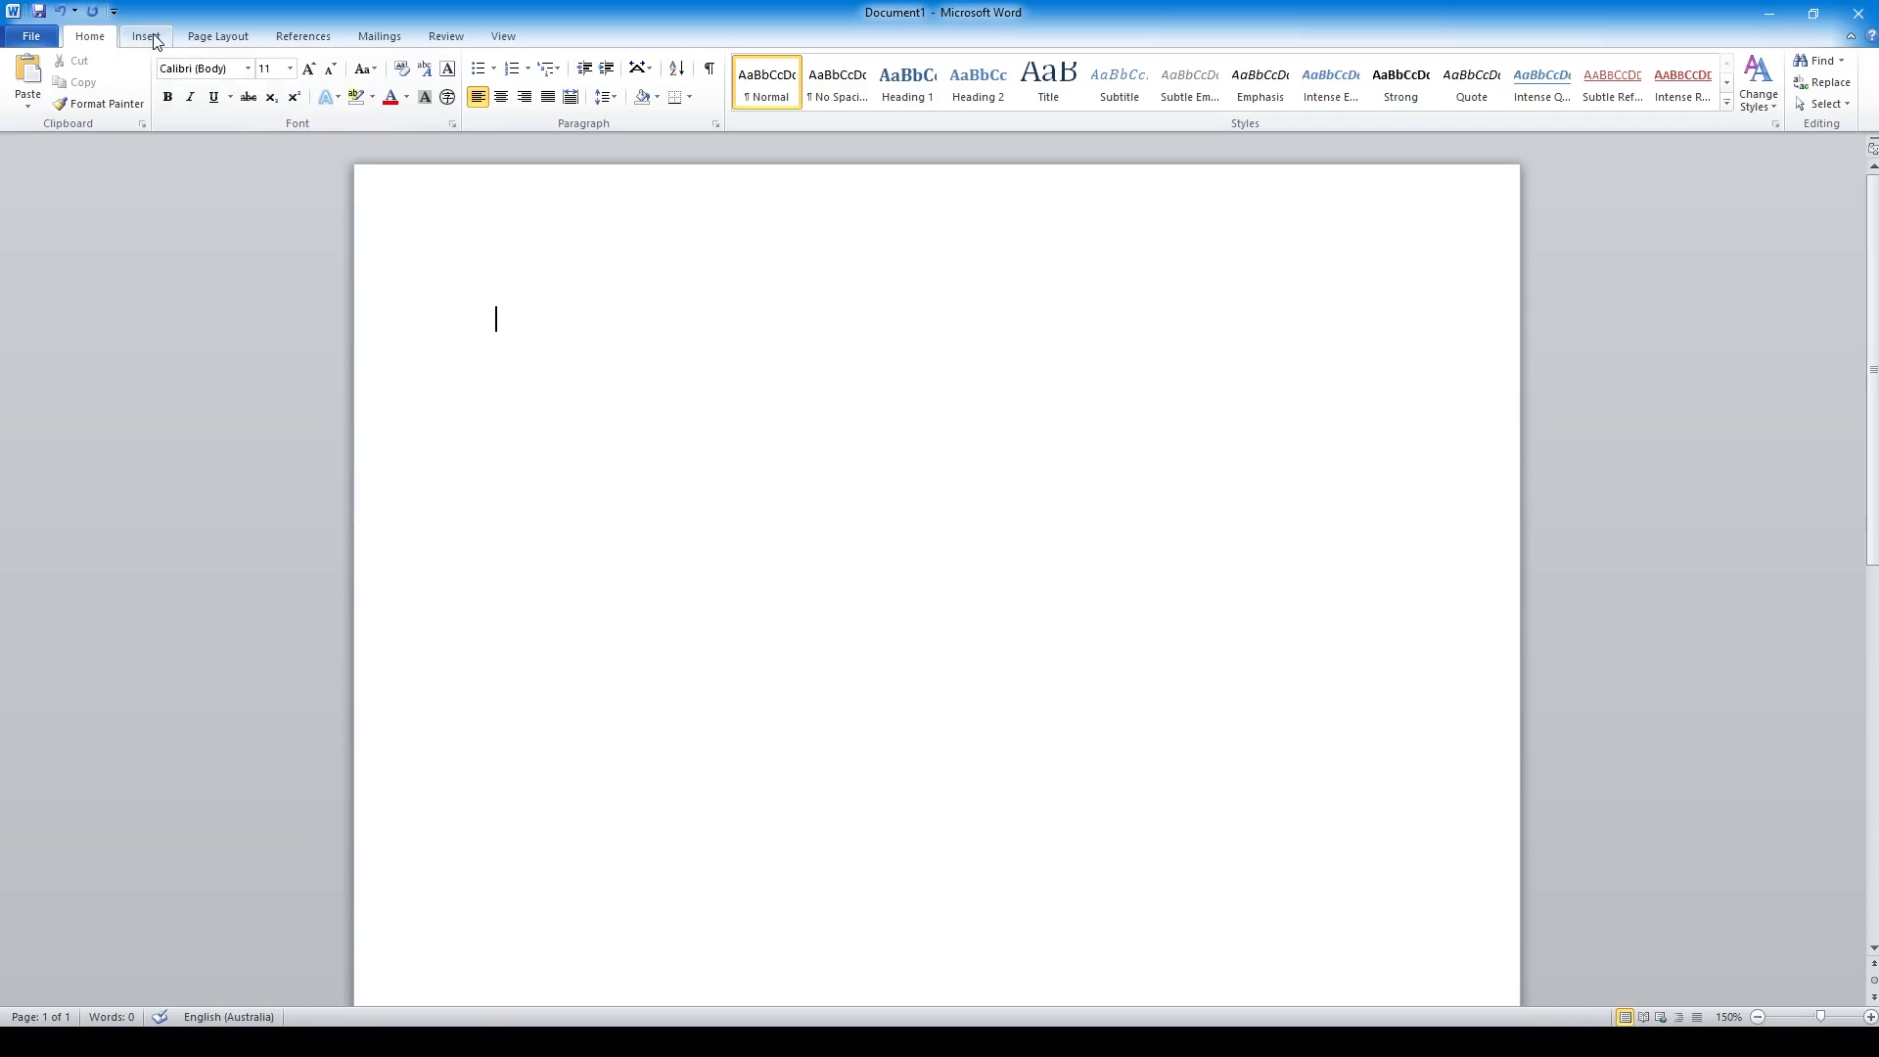
Step: Switch the ribbon to the Insert commands for adding equations and objects
left_click(145, 35)
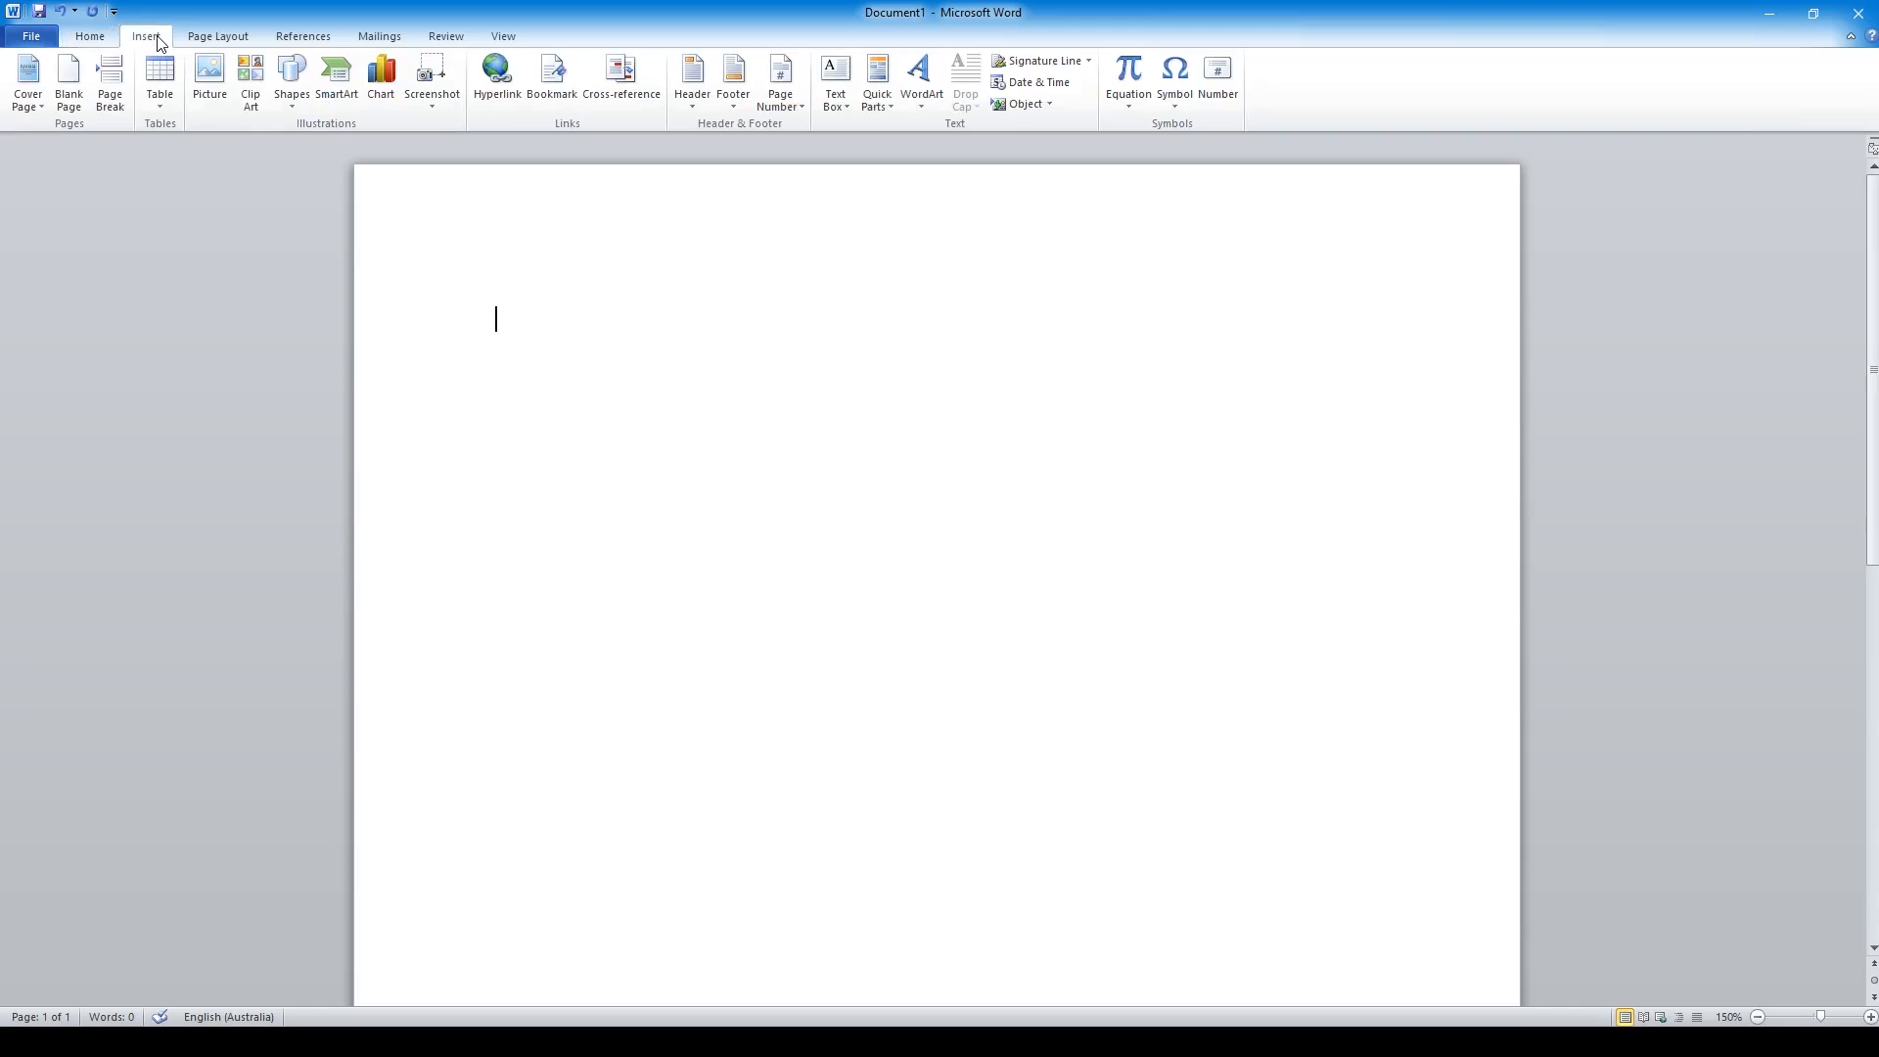
mouse_move(1128, 72)
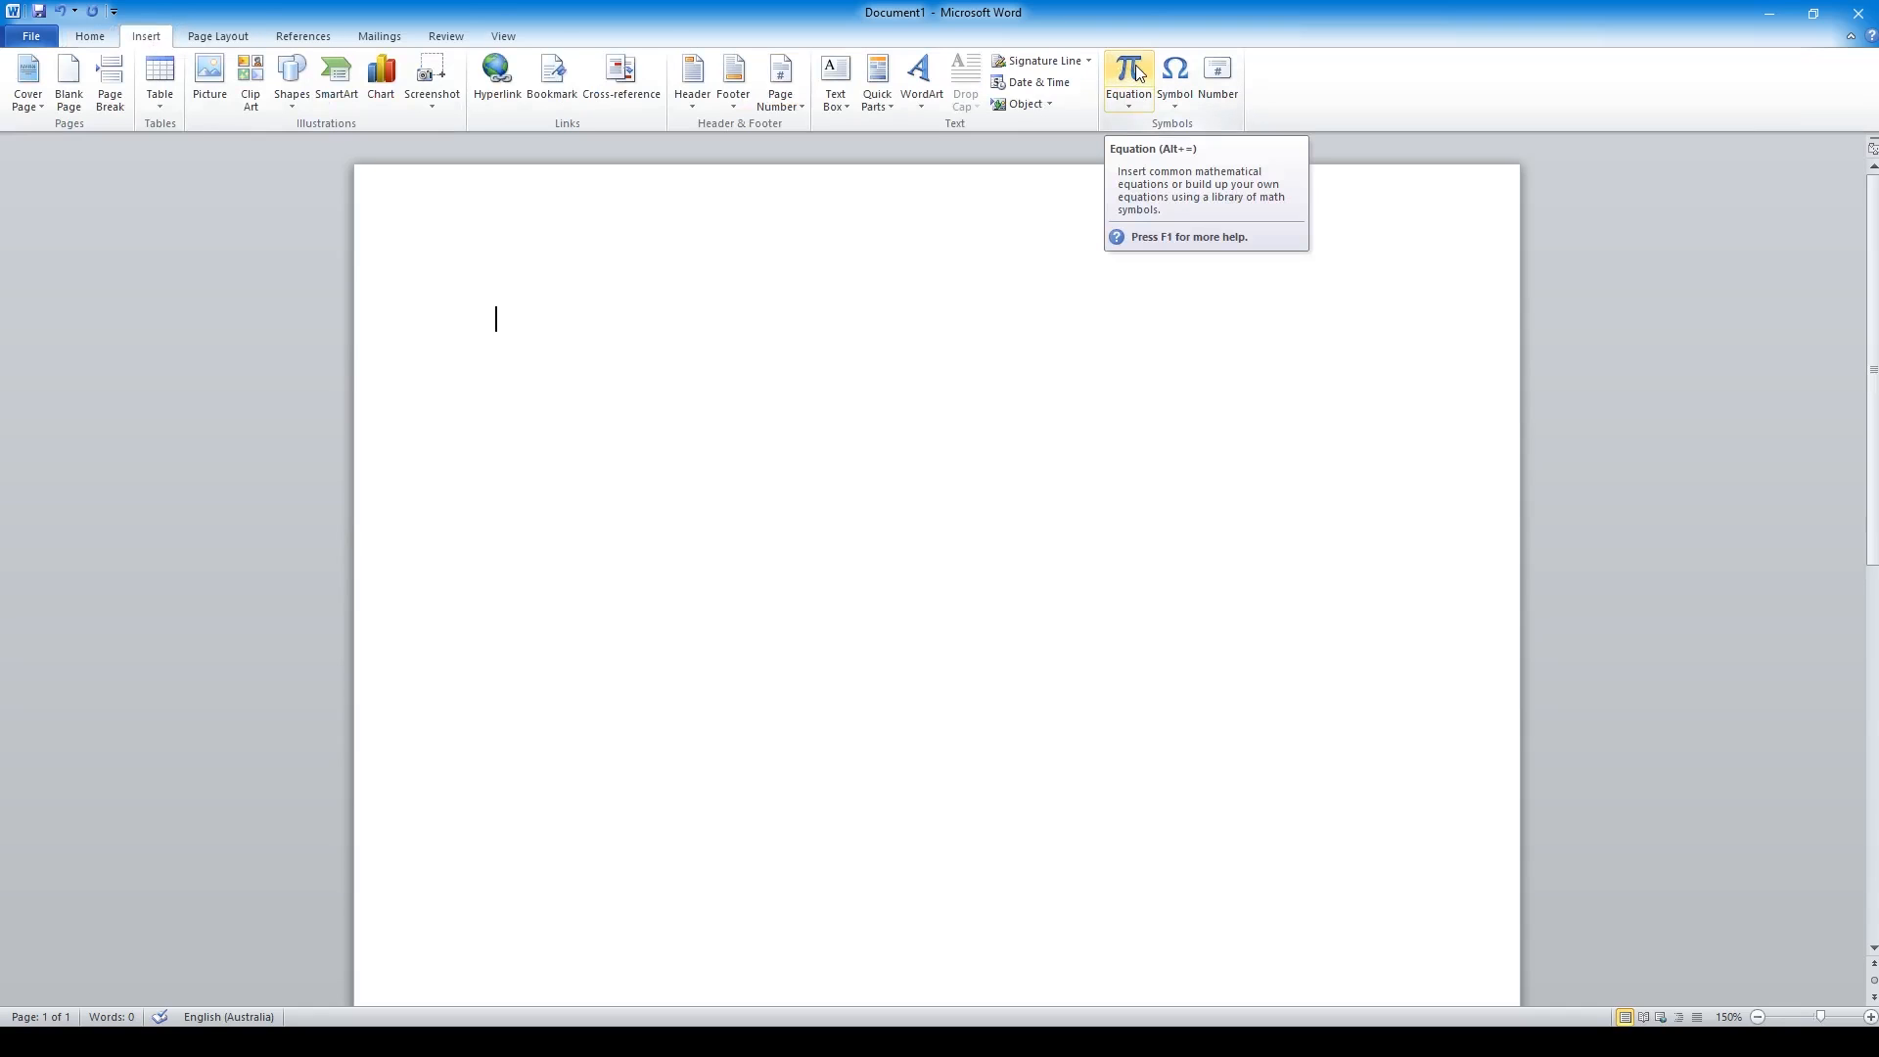
Step: Insert a new equation containing an empty 3×3 matrix from the Matrix gallery
left_click(1127, 83)
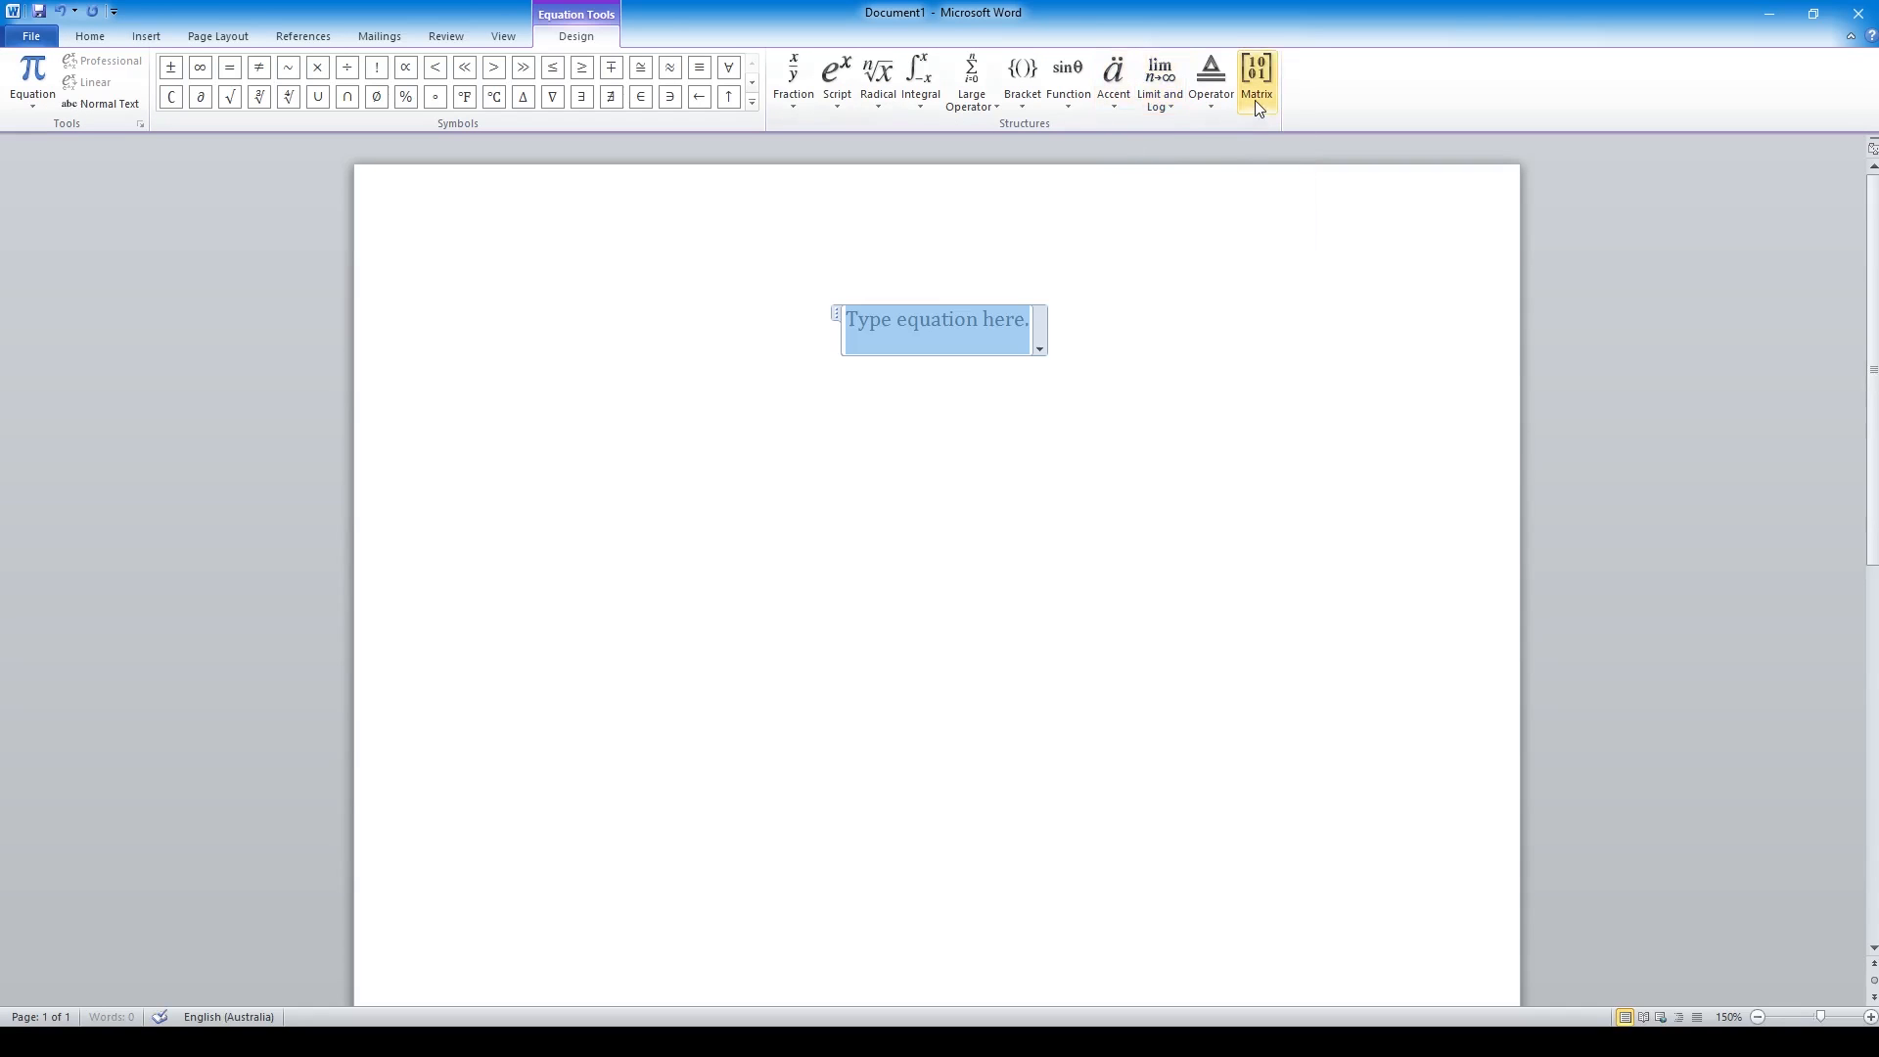
left_click(1255, 78)
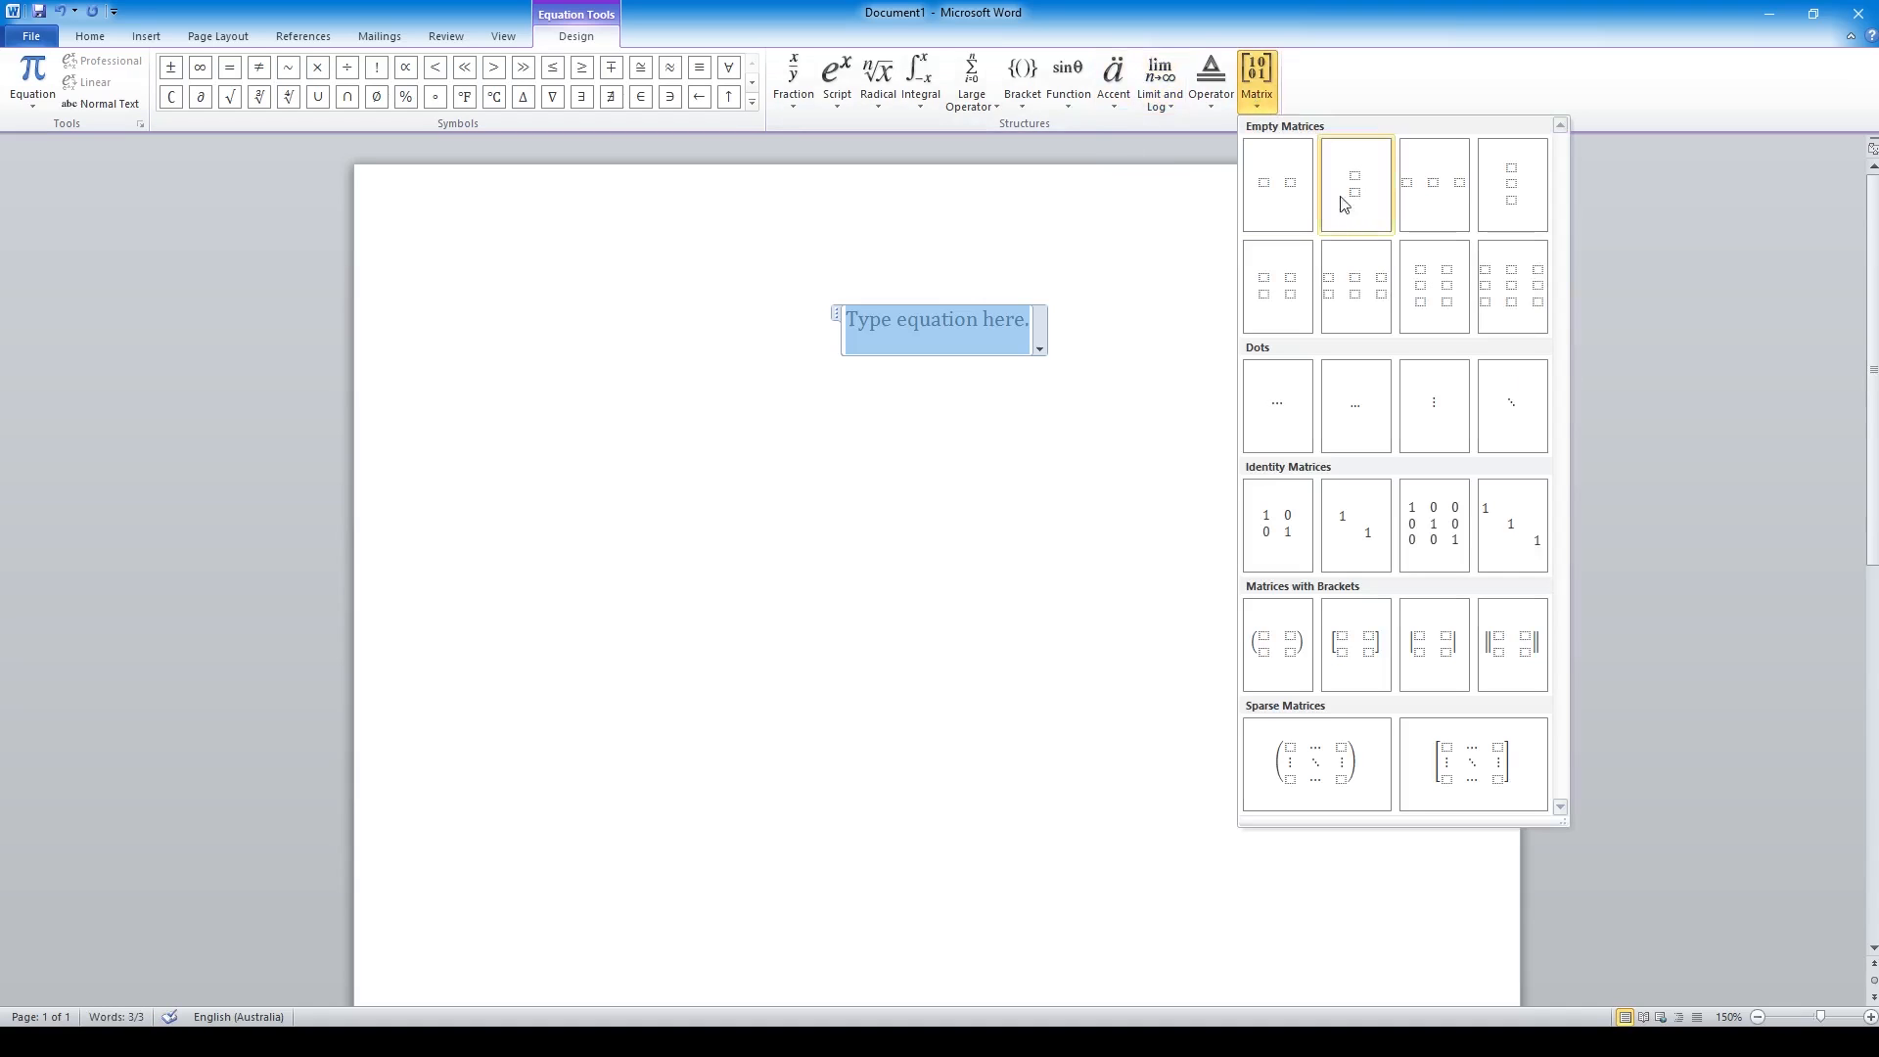
mouse_move(1511, 525)
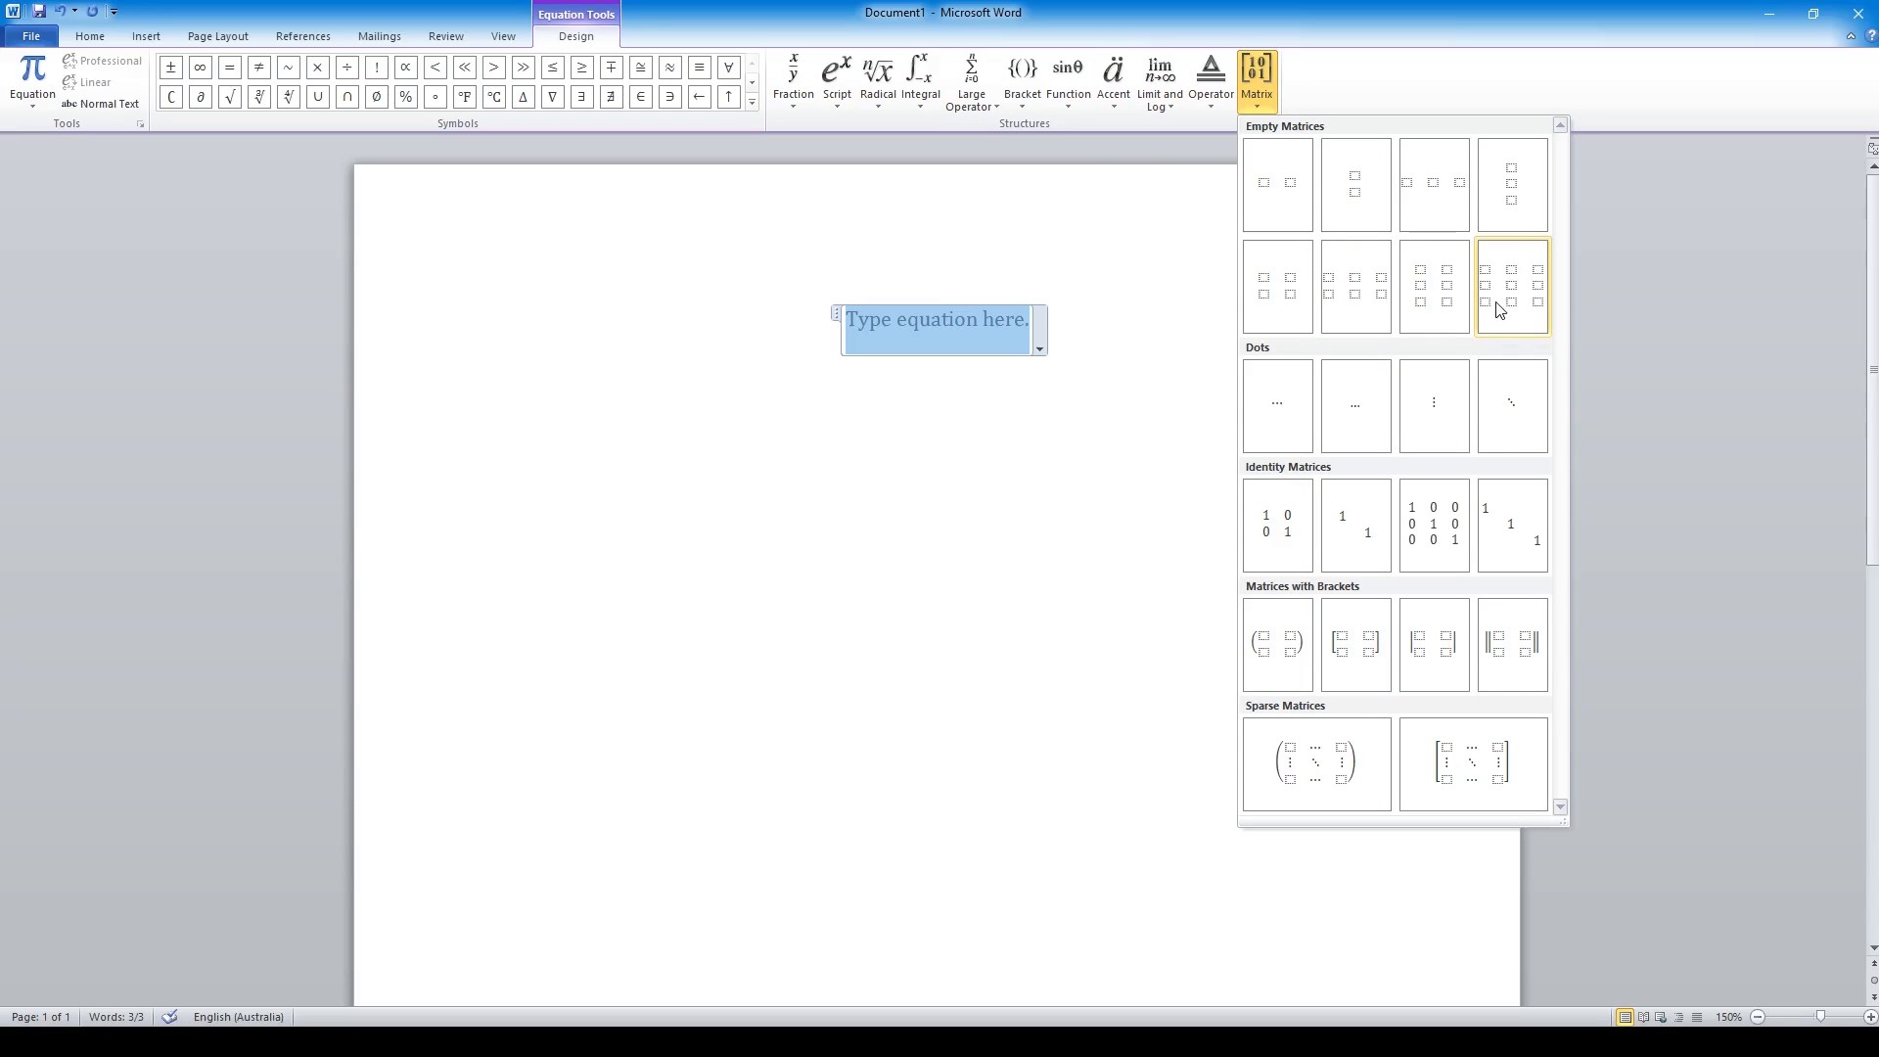
left_click(1511, 286)
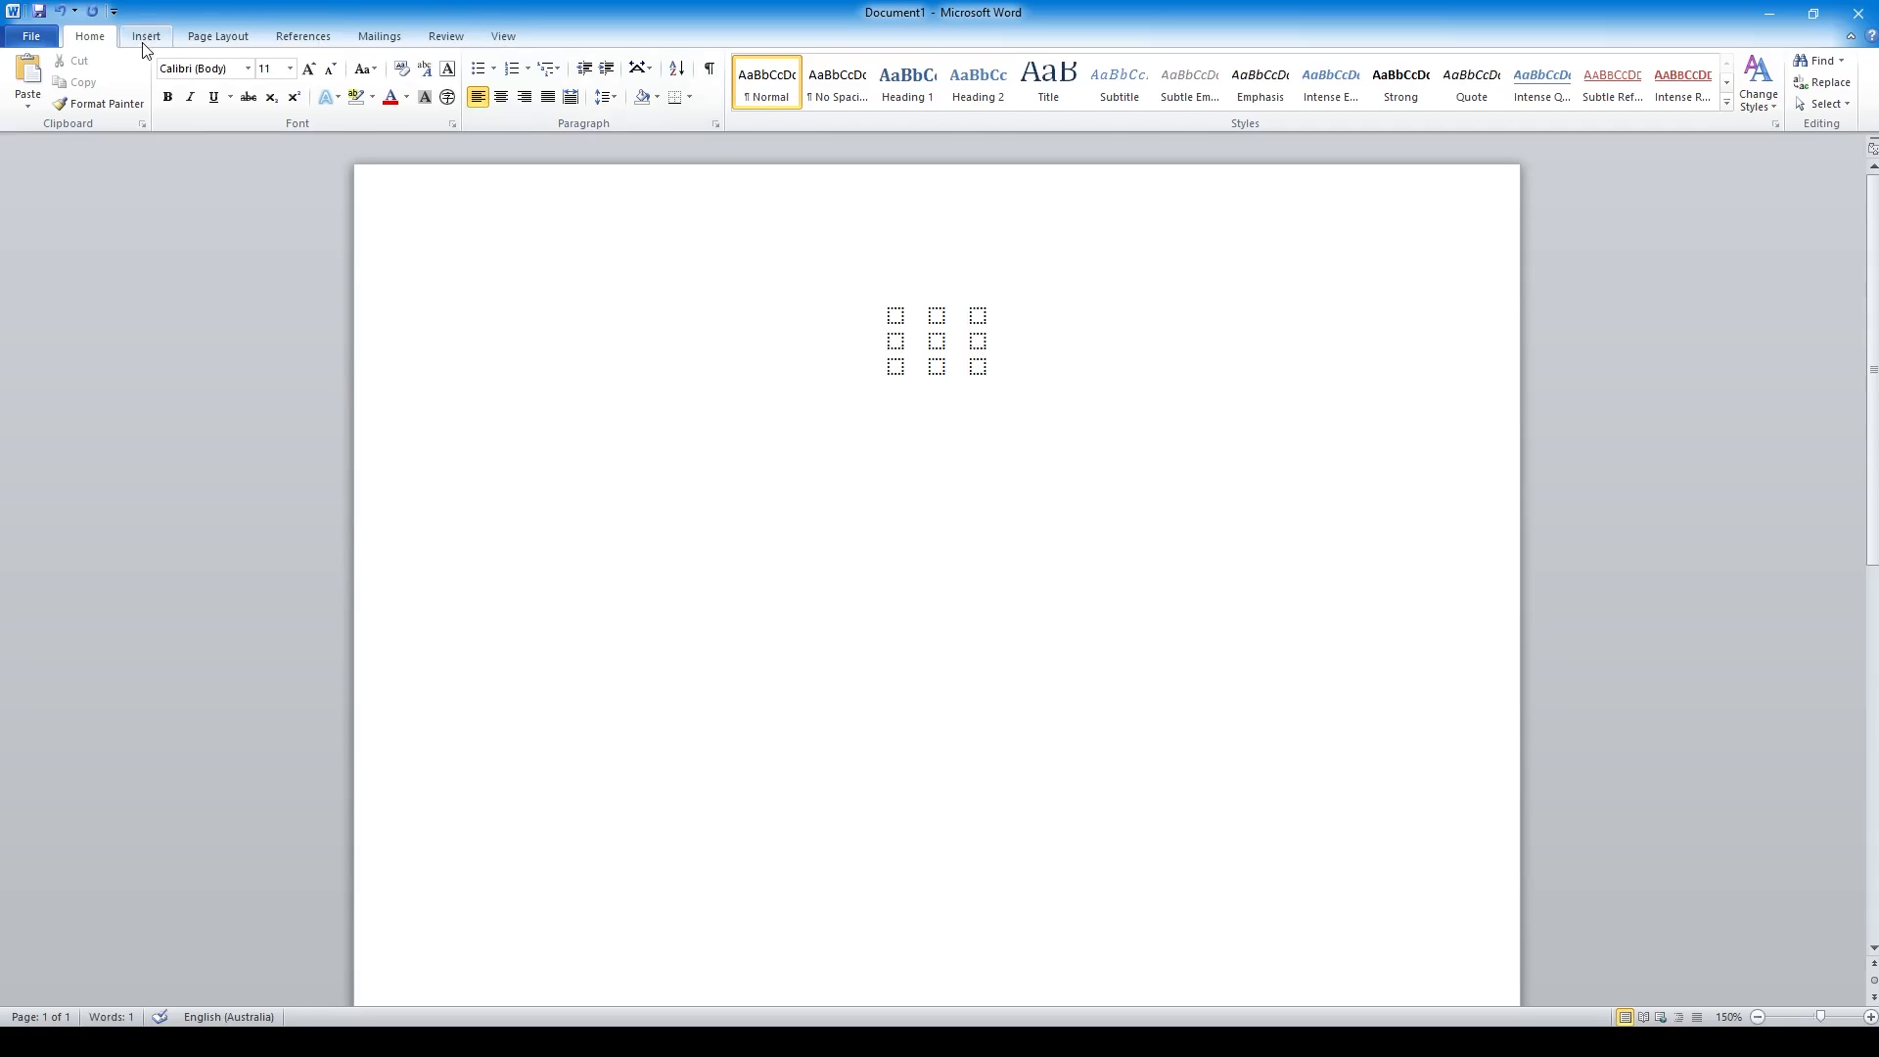
Step: Bring up the Object dialog from Insert and select Microsoft Equation 3.0 as the object type
left_click(145, 35)
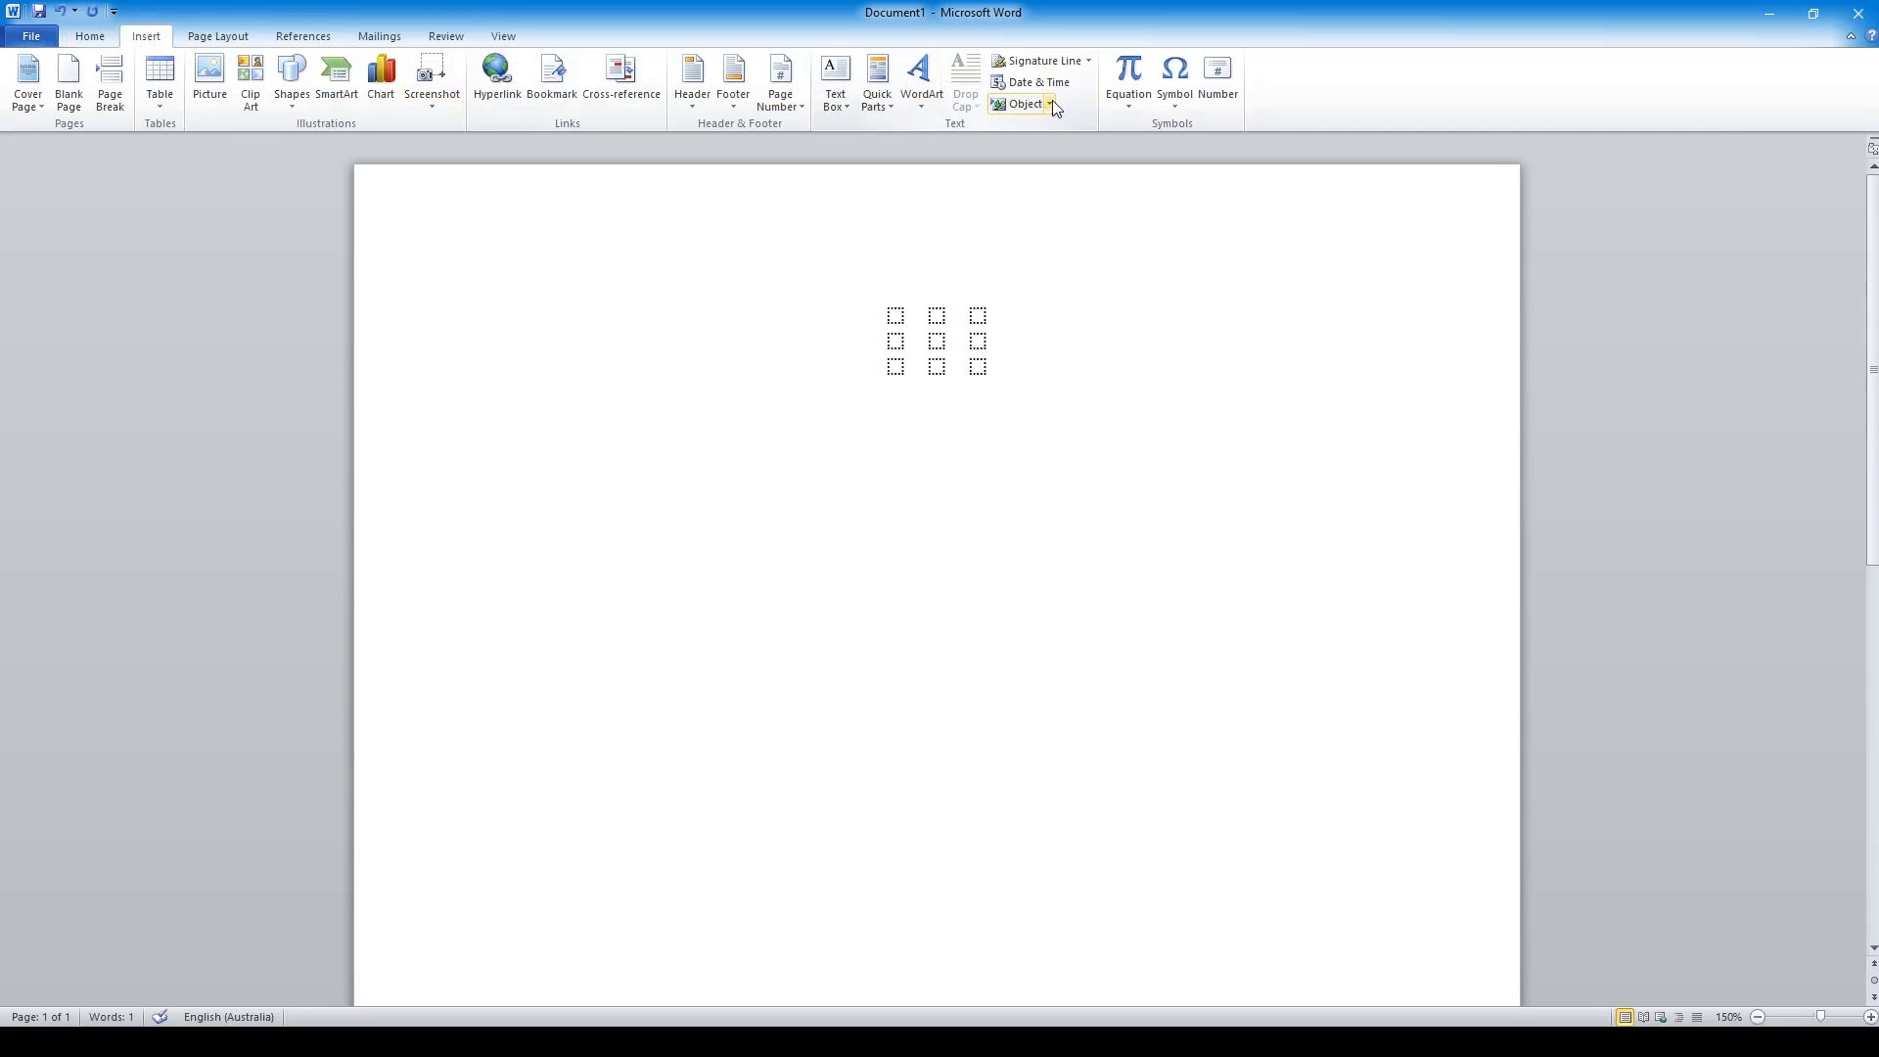
left_click(1049, 104)
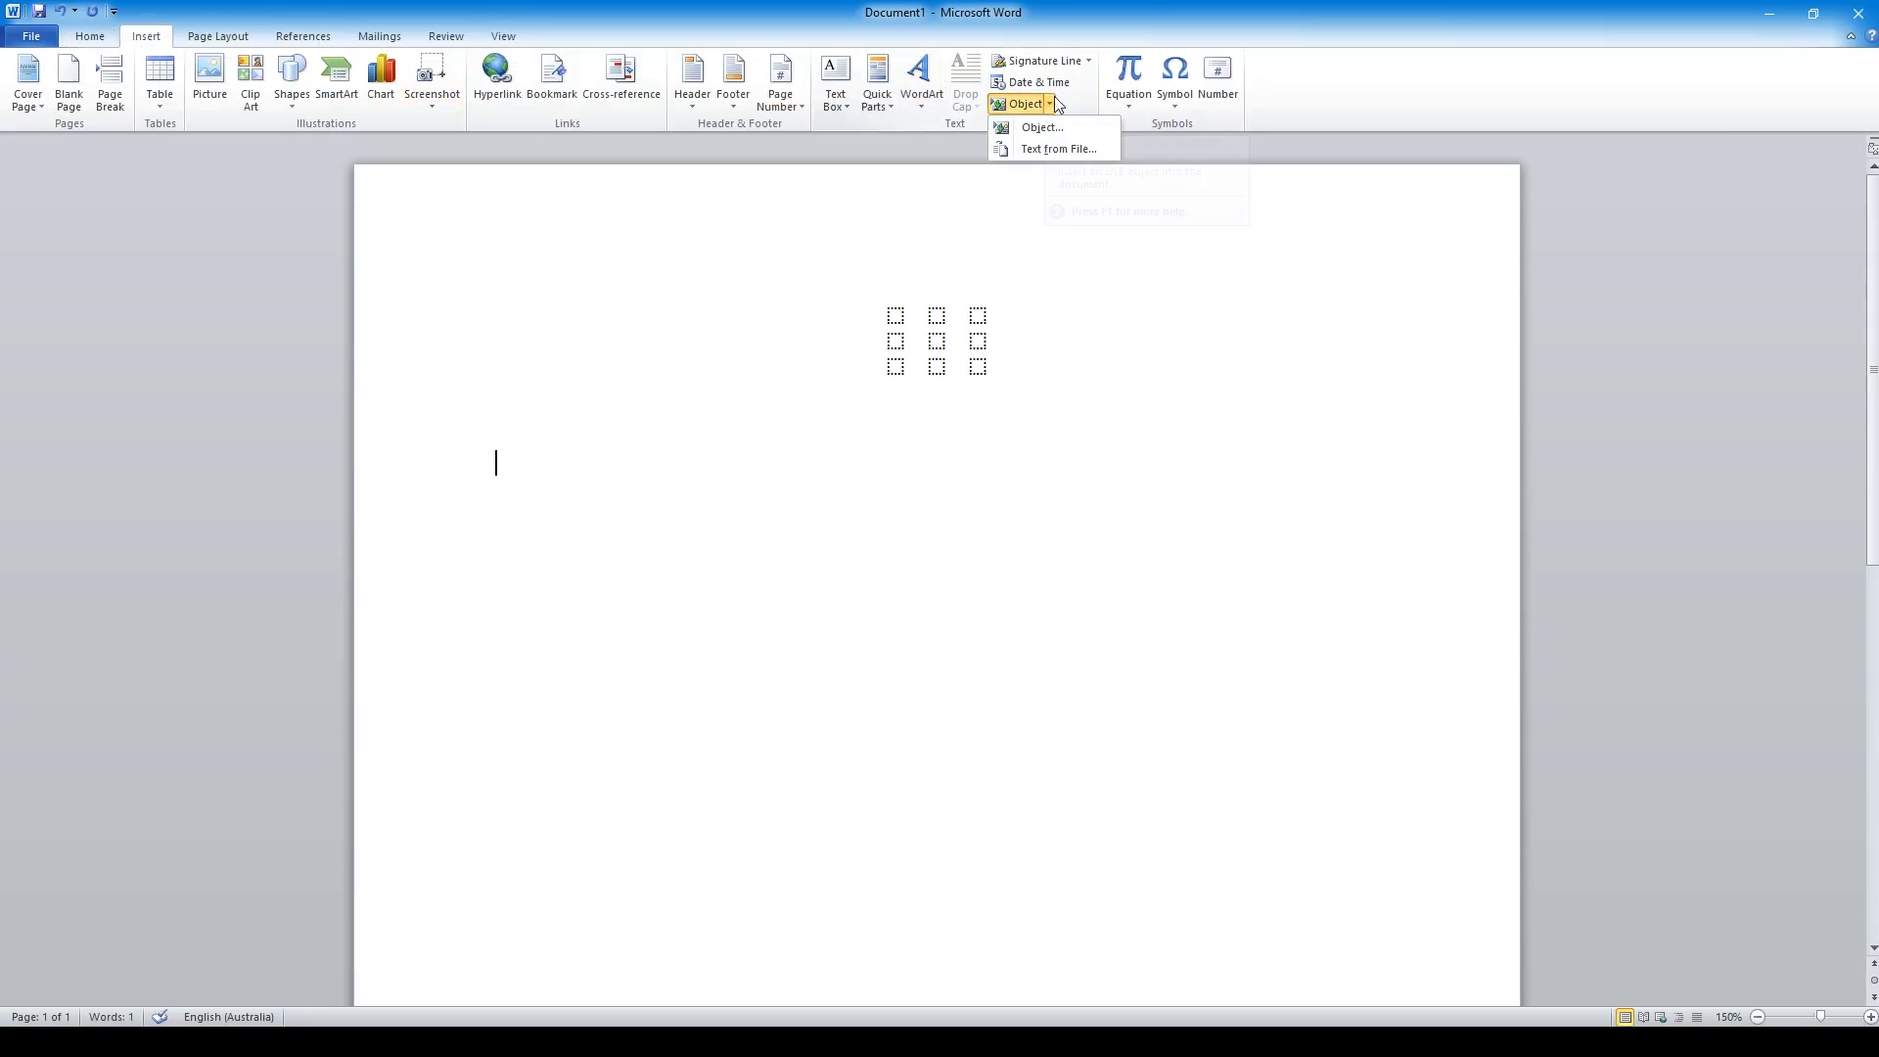
mouse_move(1039, 127)
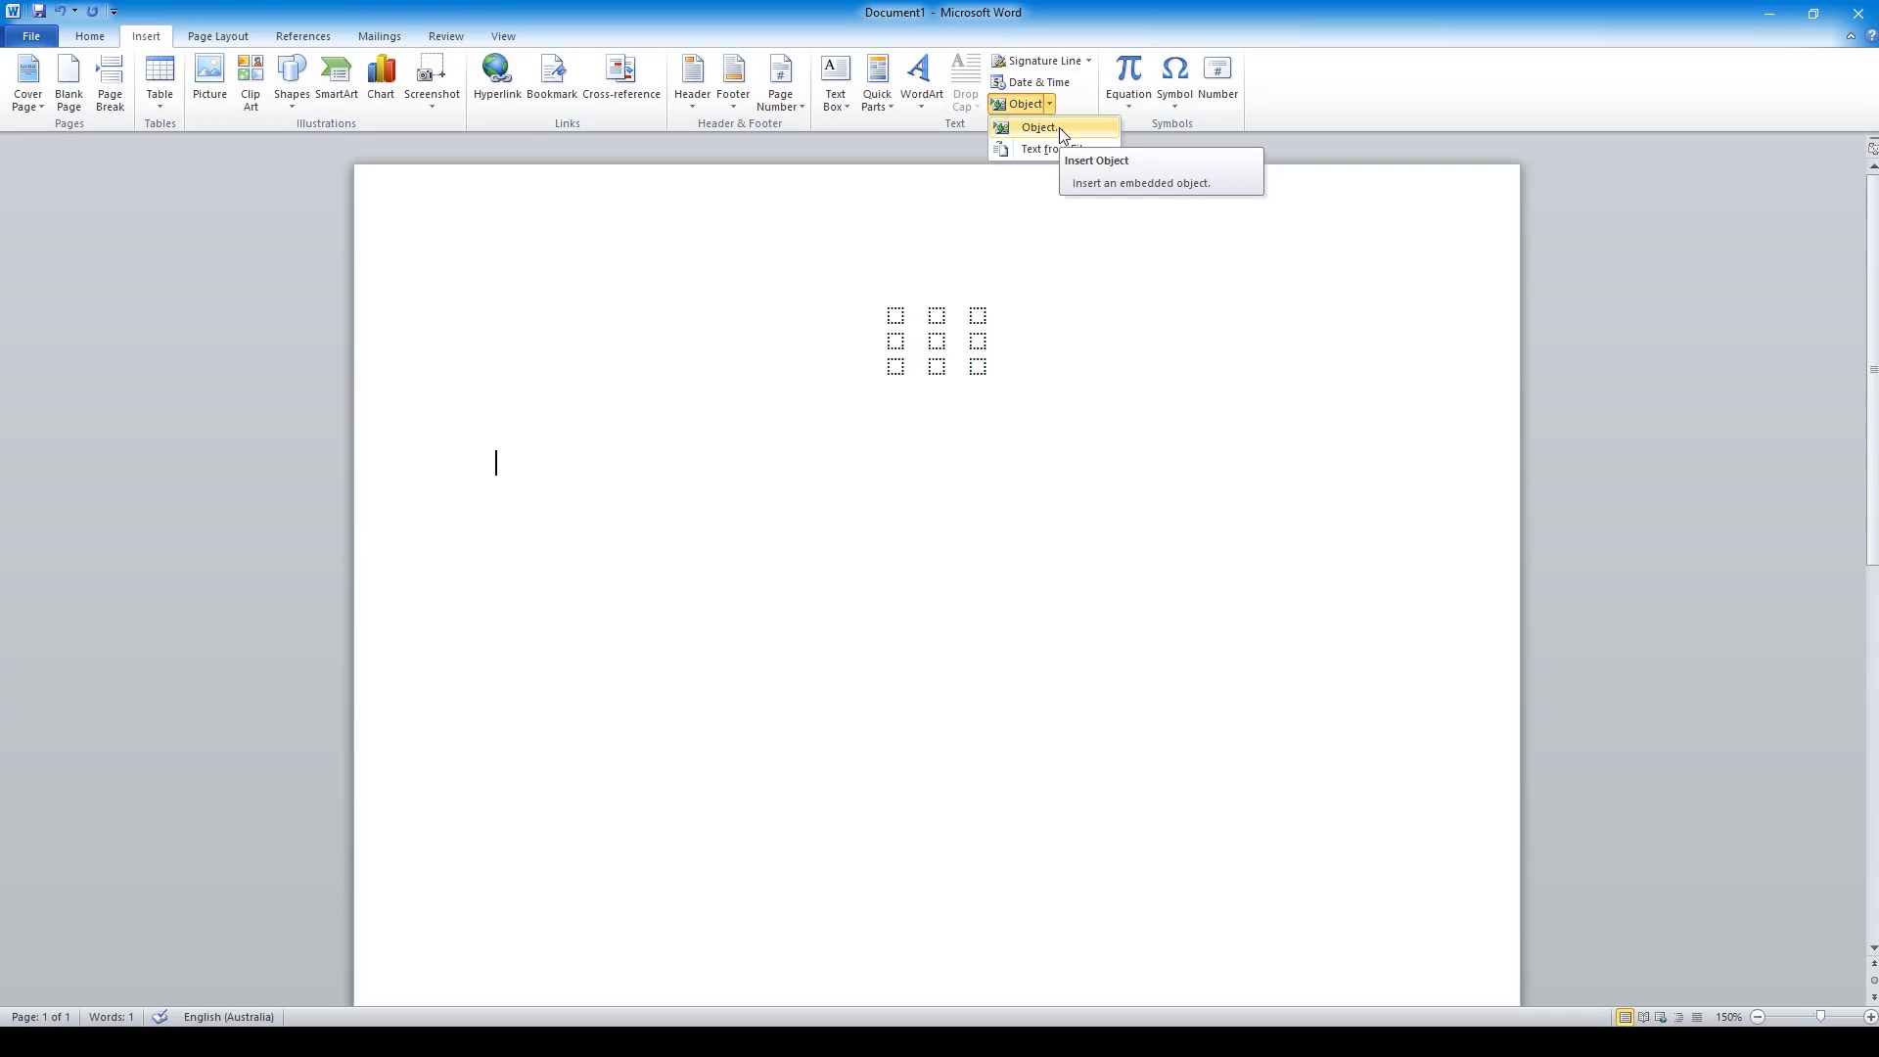
left_click(1036, 127)
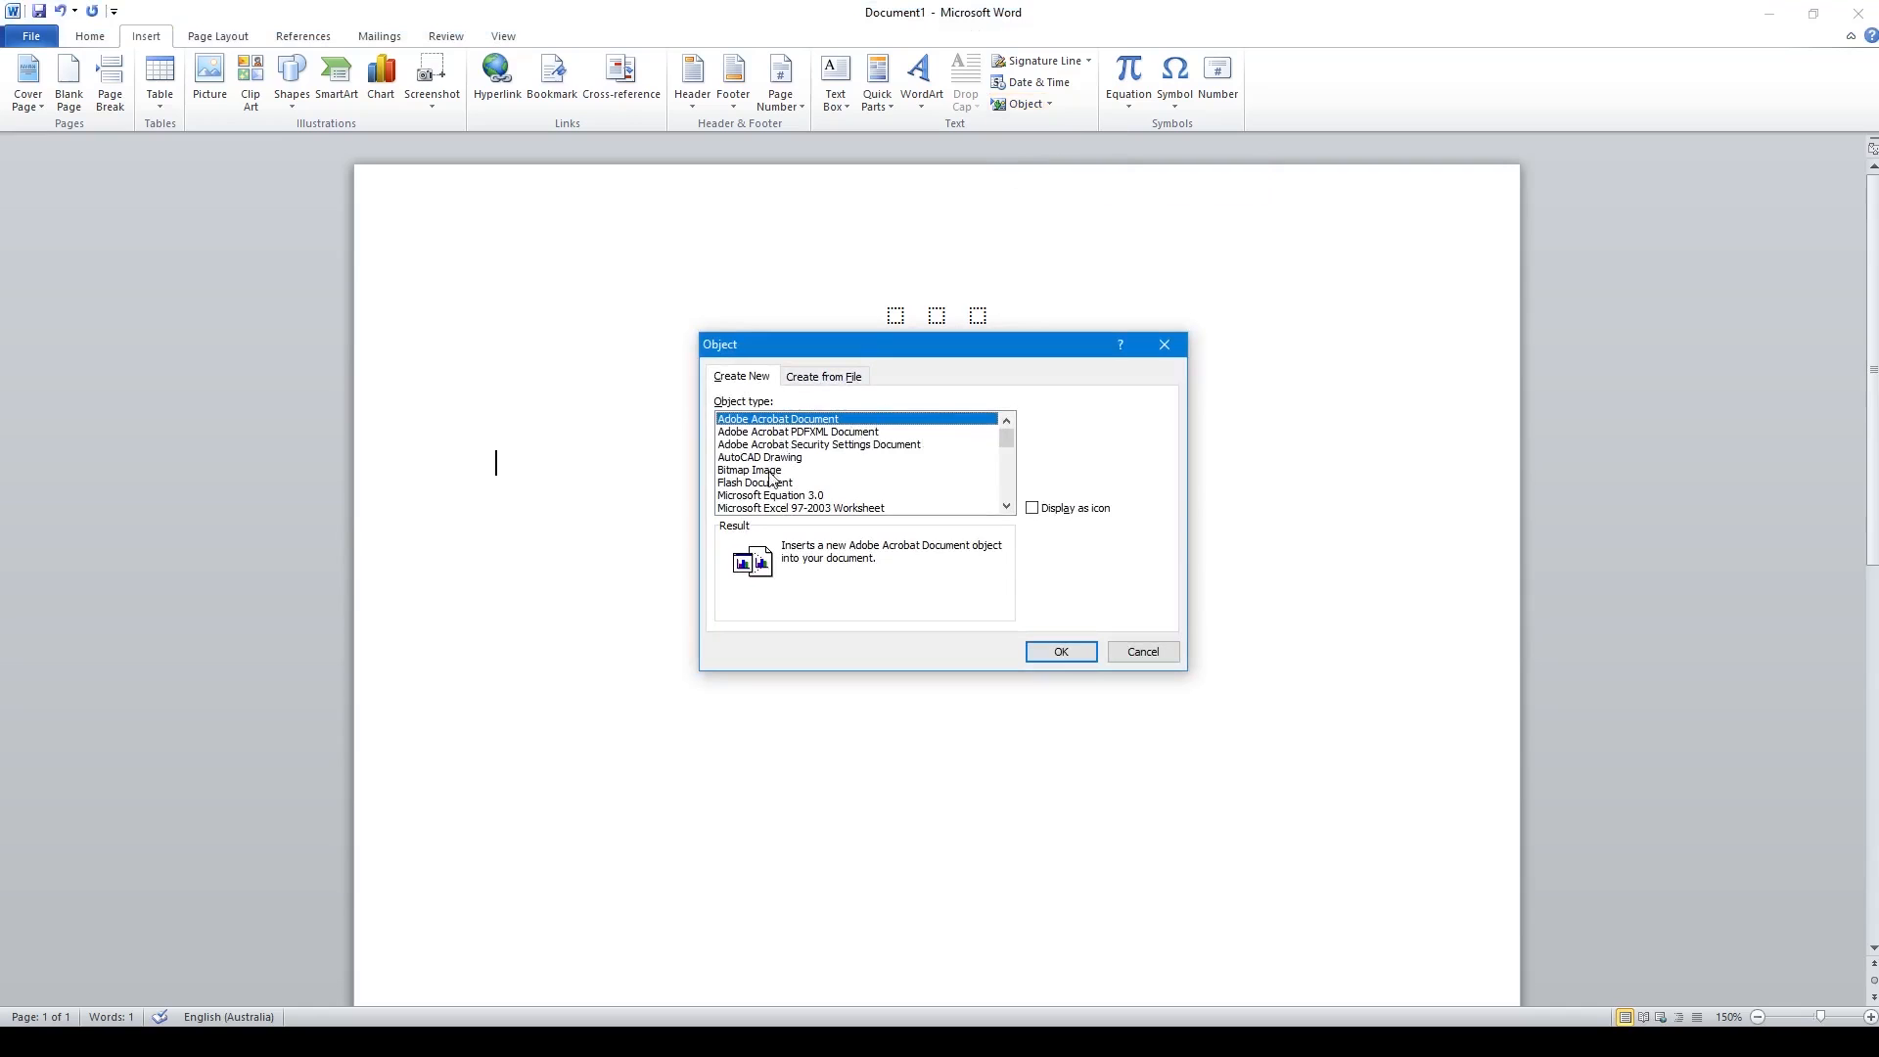
left_click(771, 495)
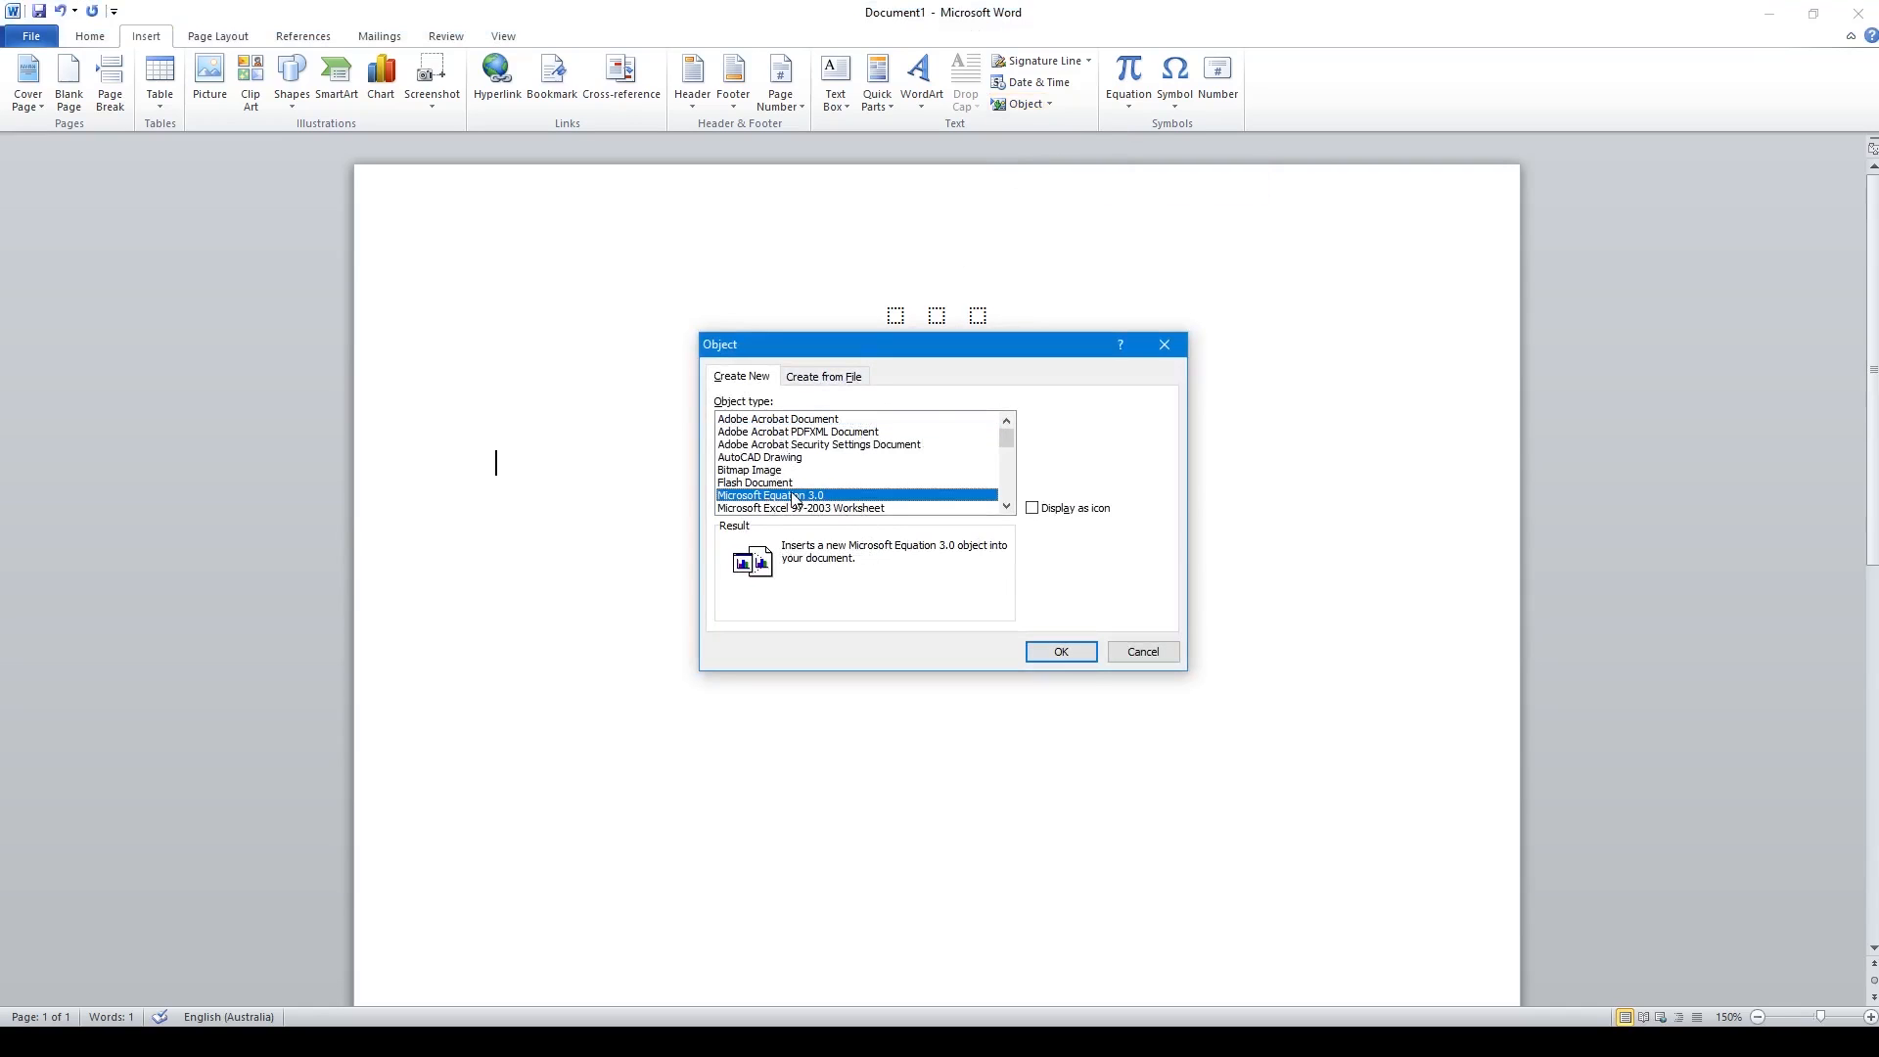
Step: Embed a new Microsoft Equation 3.0 object and insert an empty pair of square brackets
left_click(1059, 650)
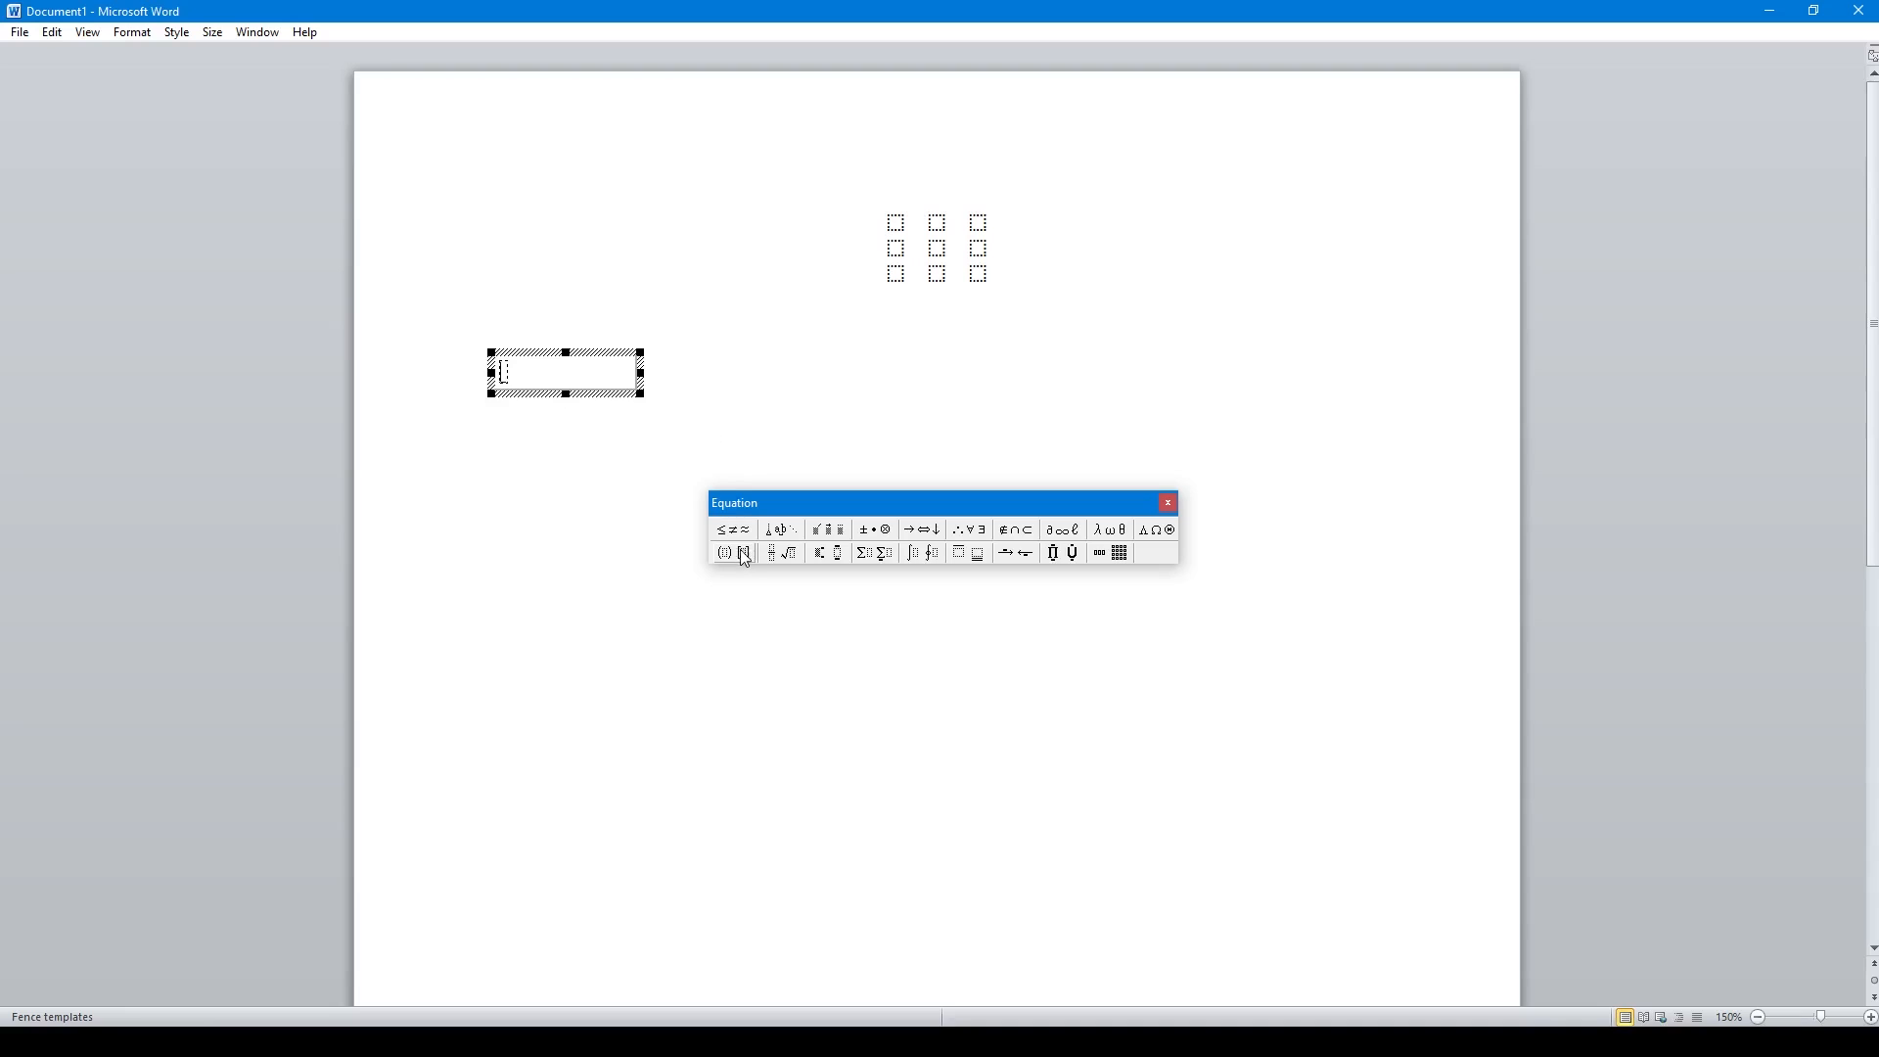
left_click(724, 552)
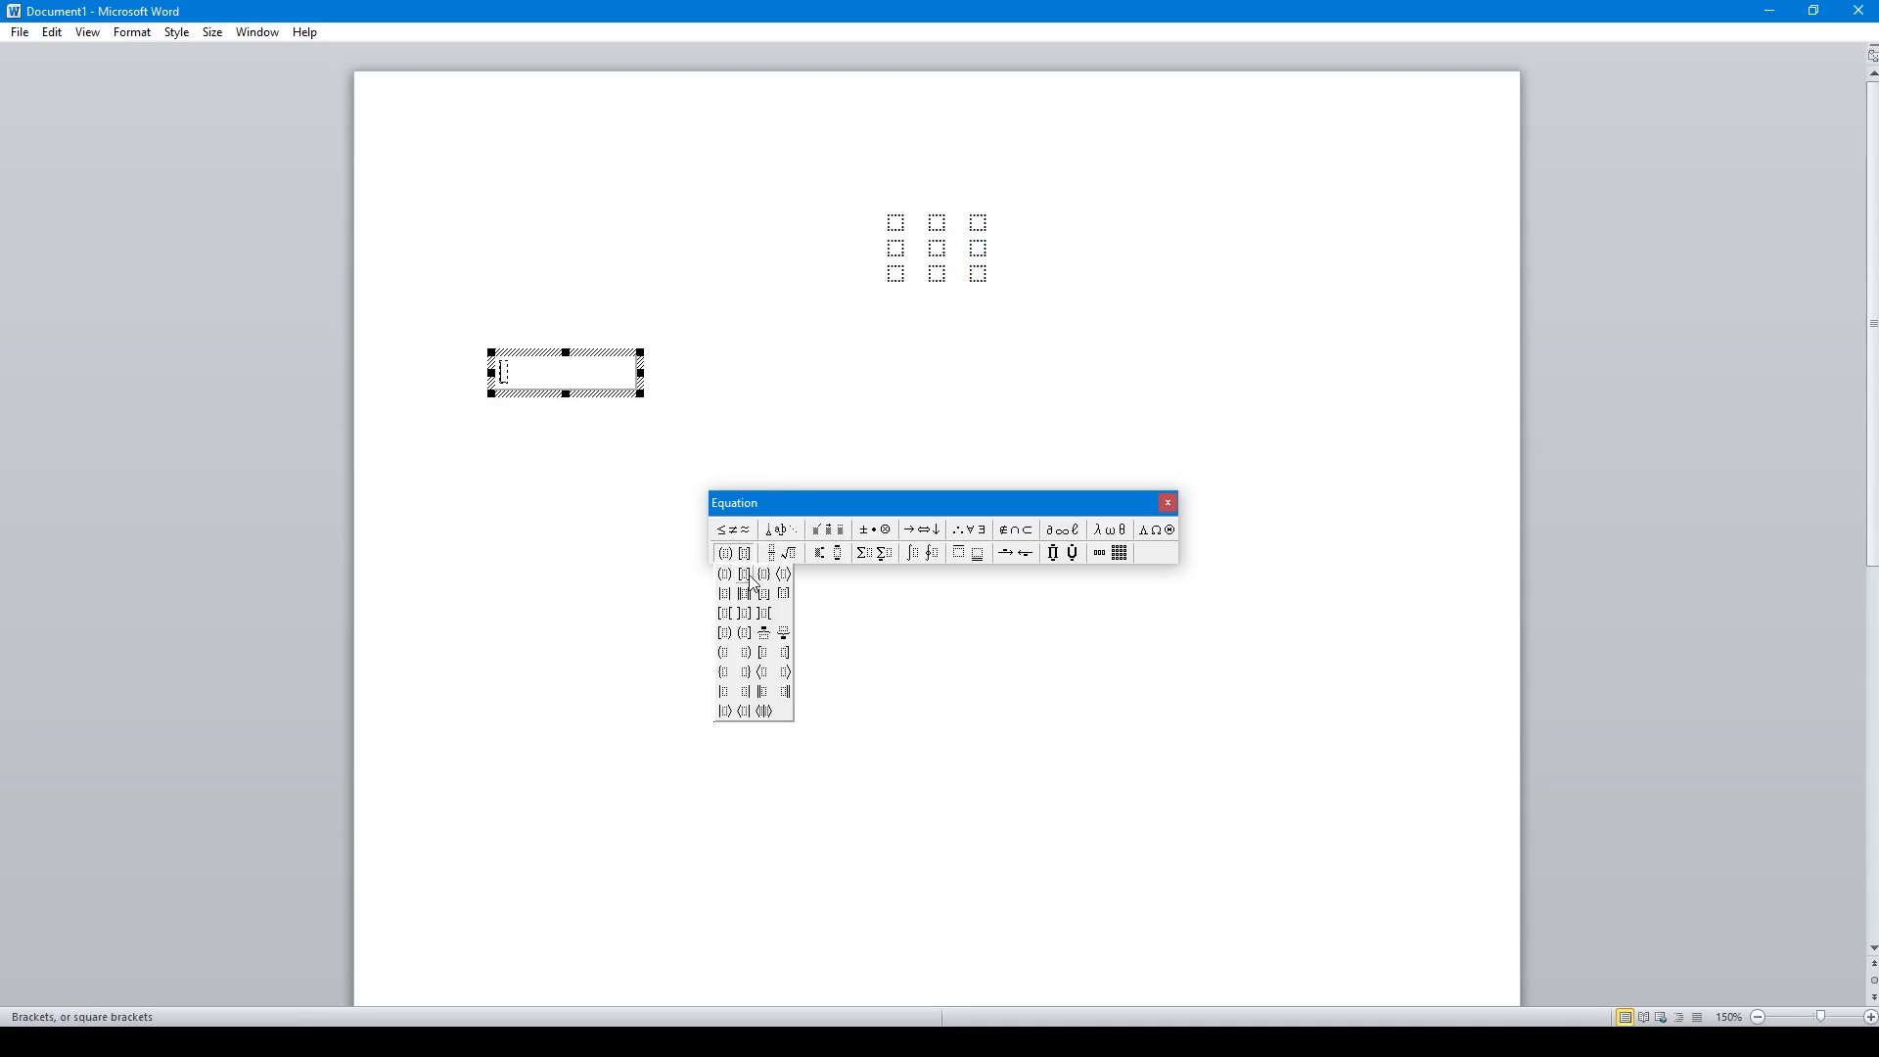
left_click(724, 591)
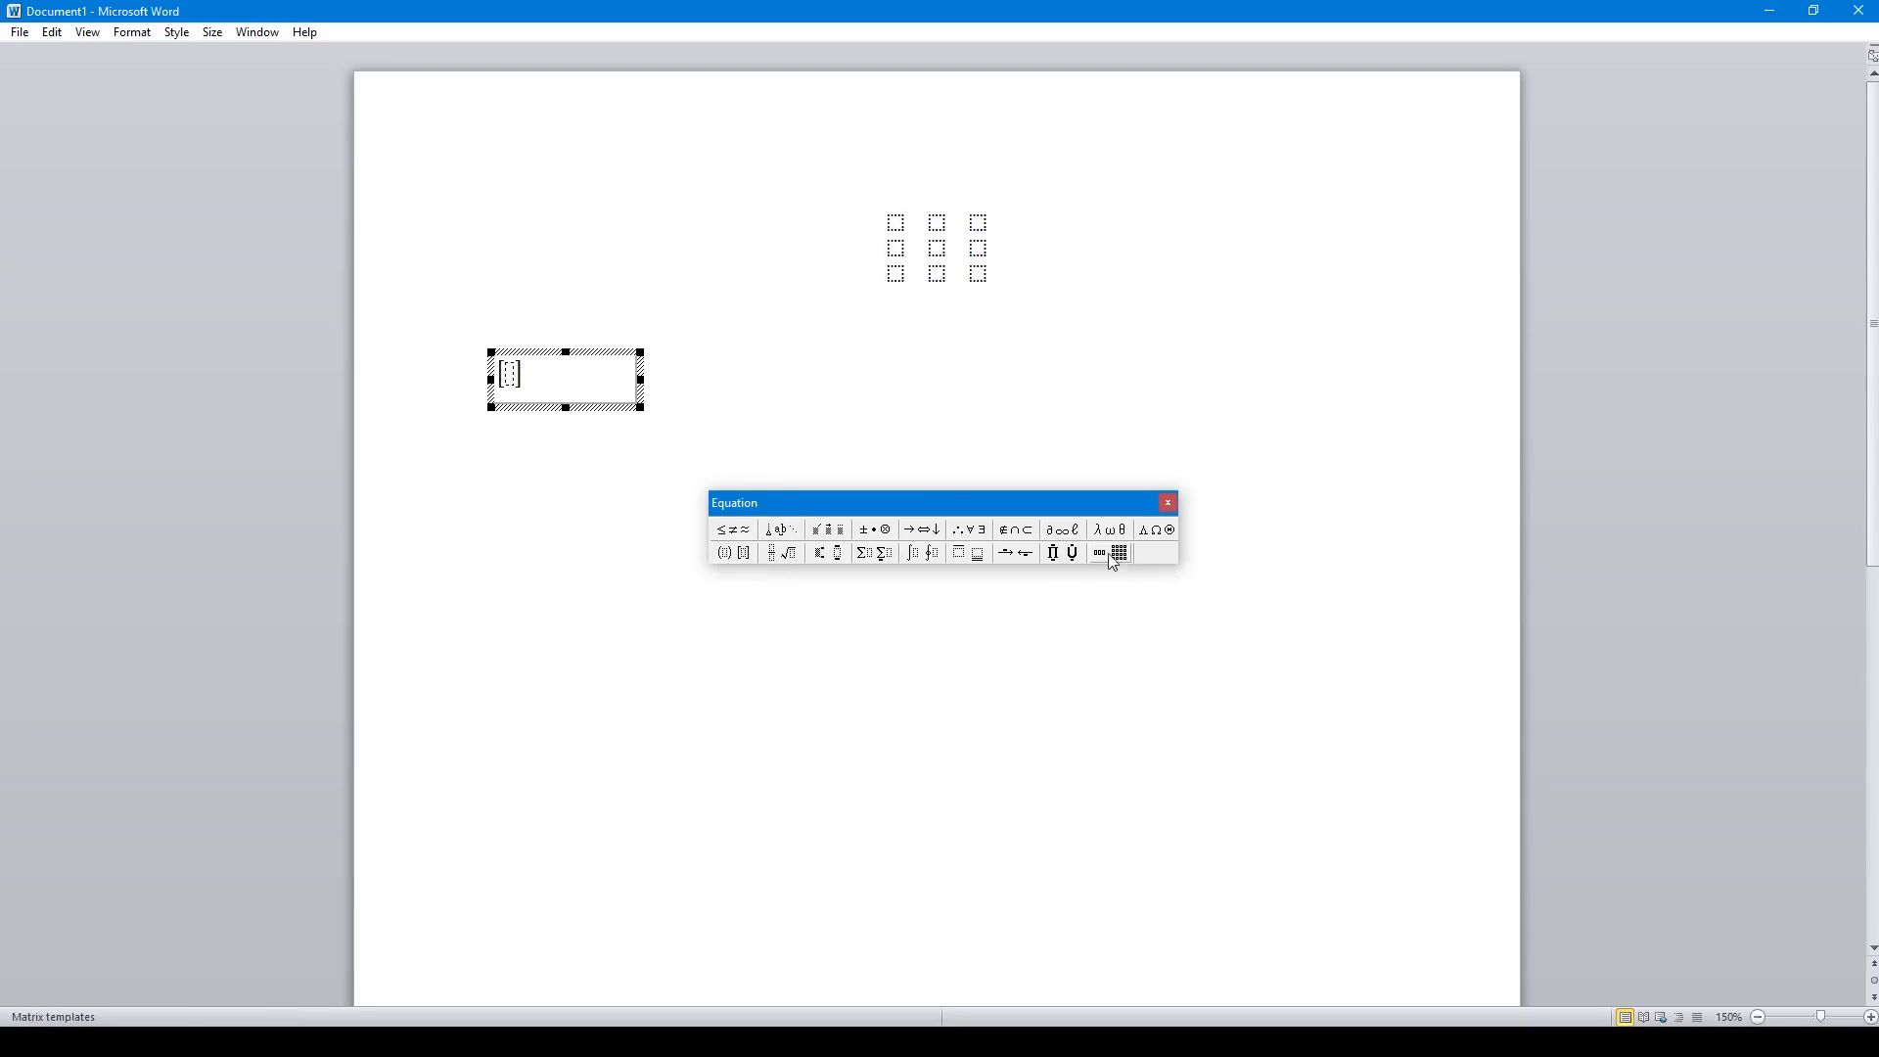
mouse_move(1117, 552)
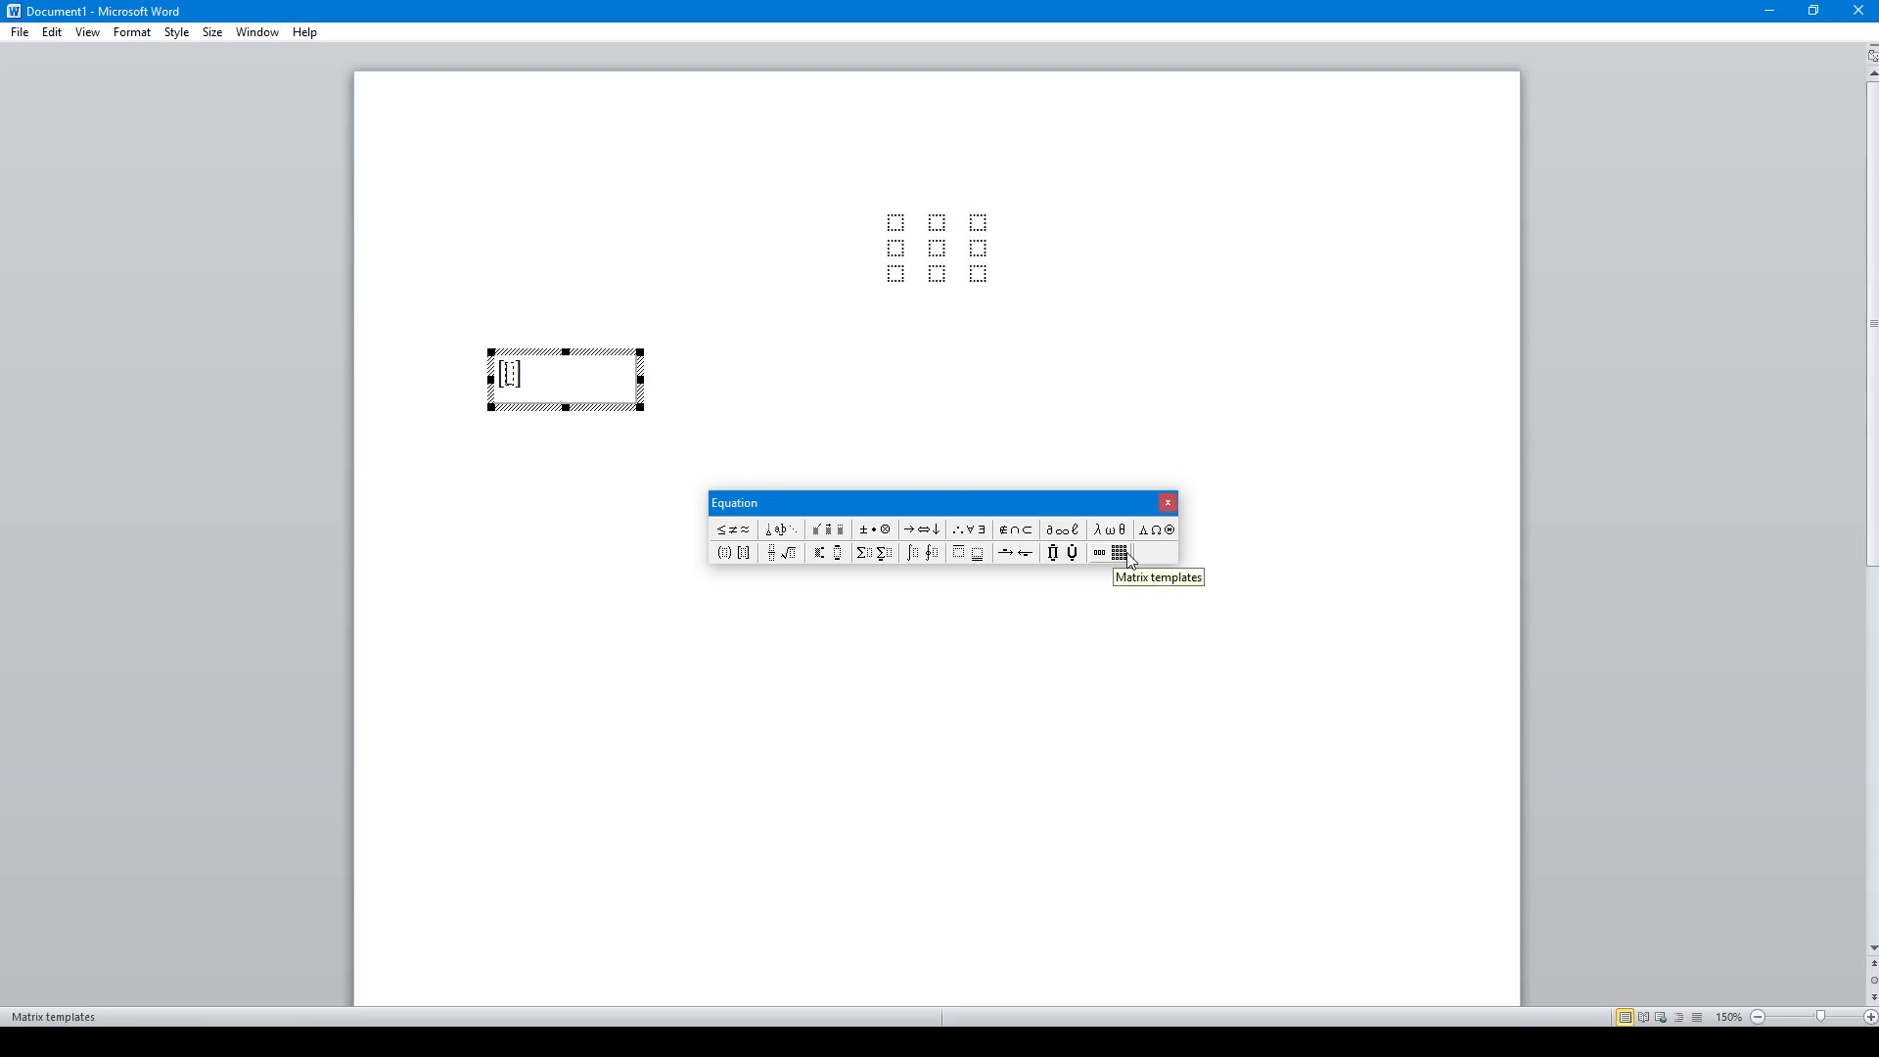
Step: Choose the variable-size matrix template inside the square brackets
left_click(1117, 552)
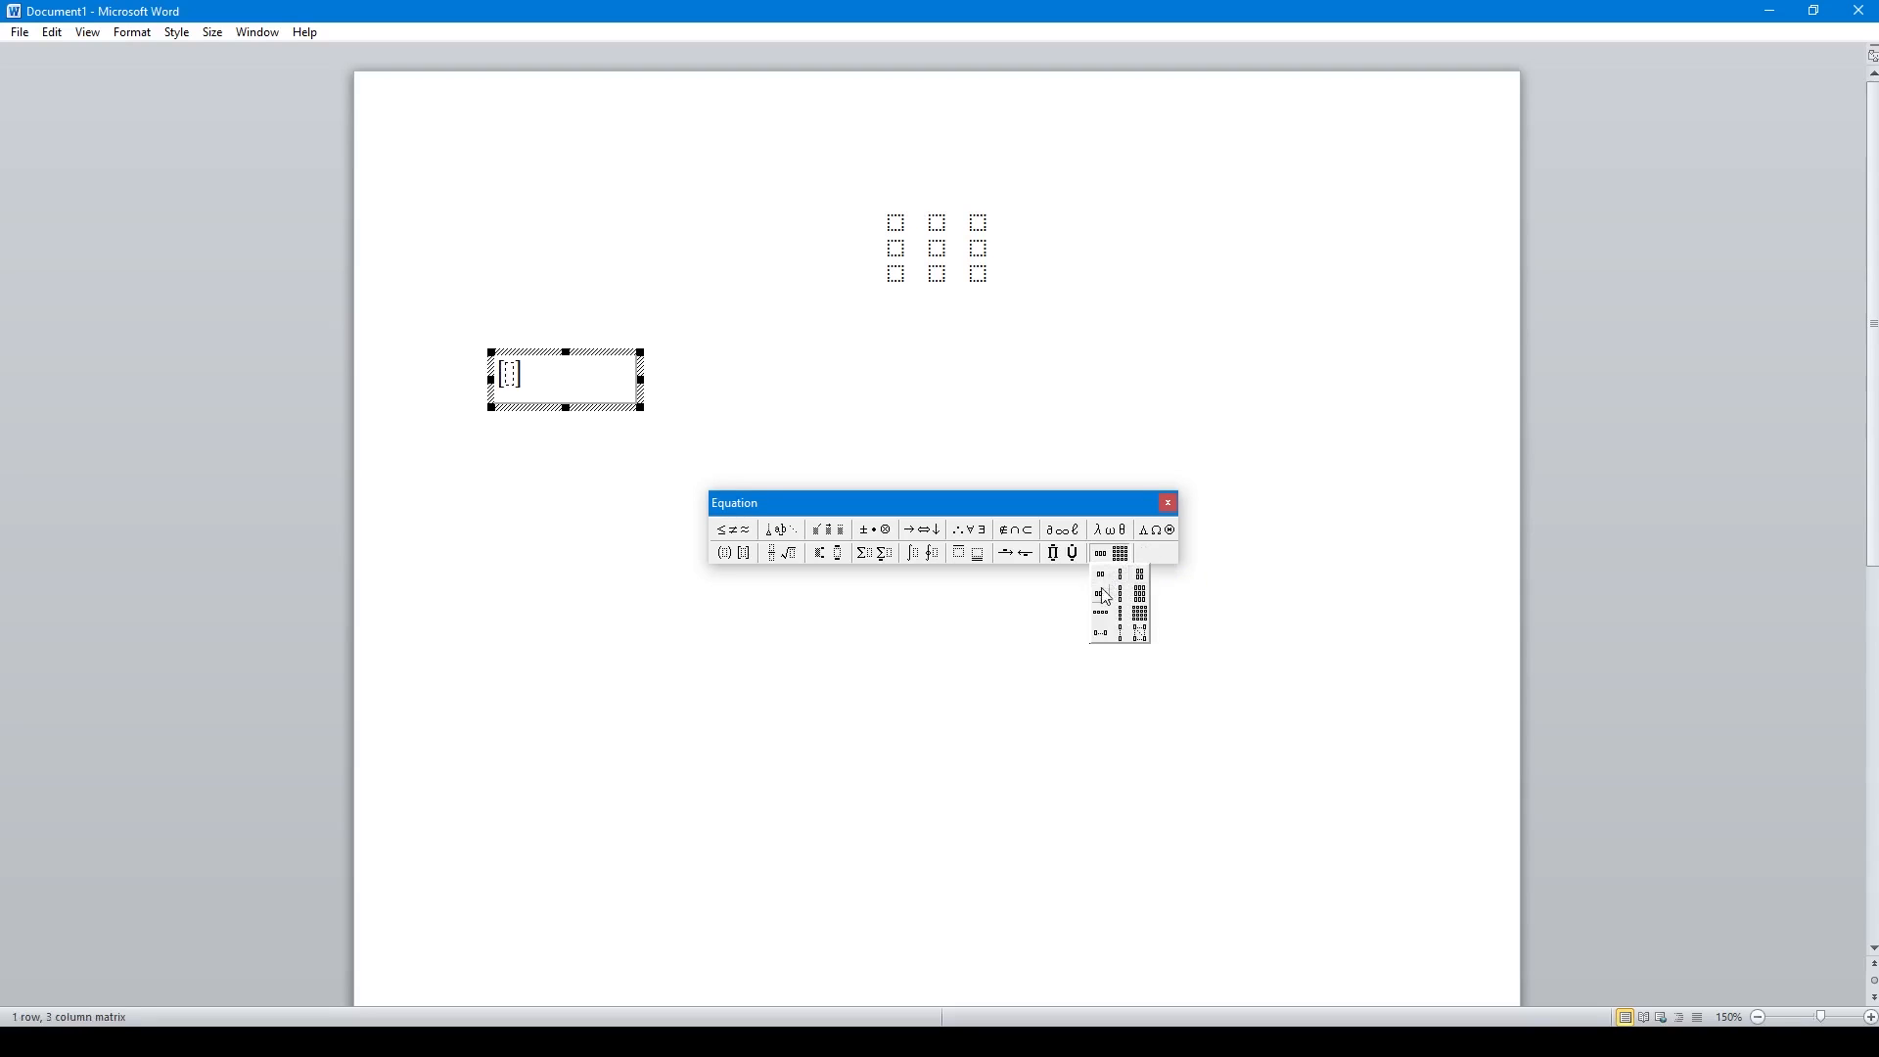
mouse_move(1141, 633)
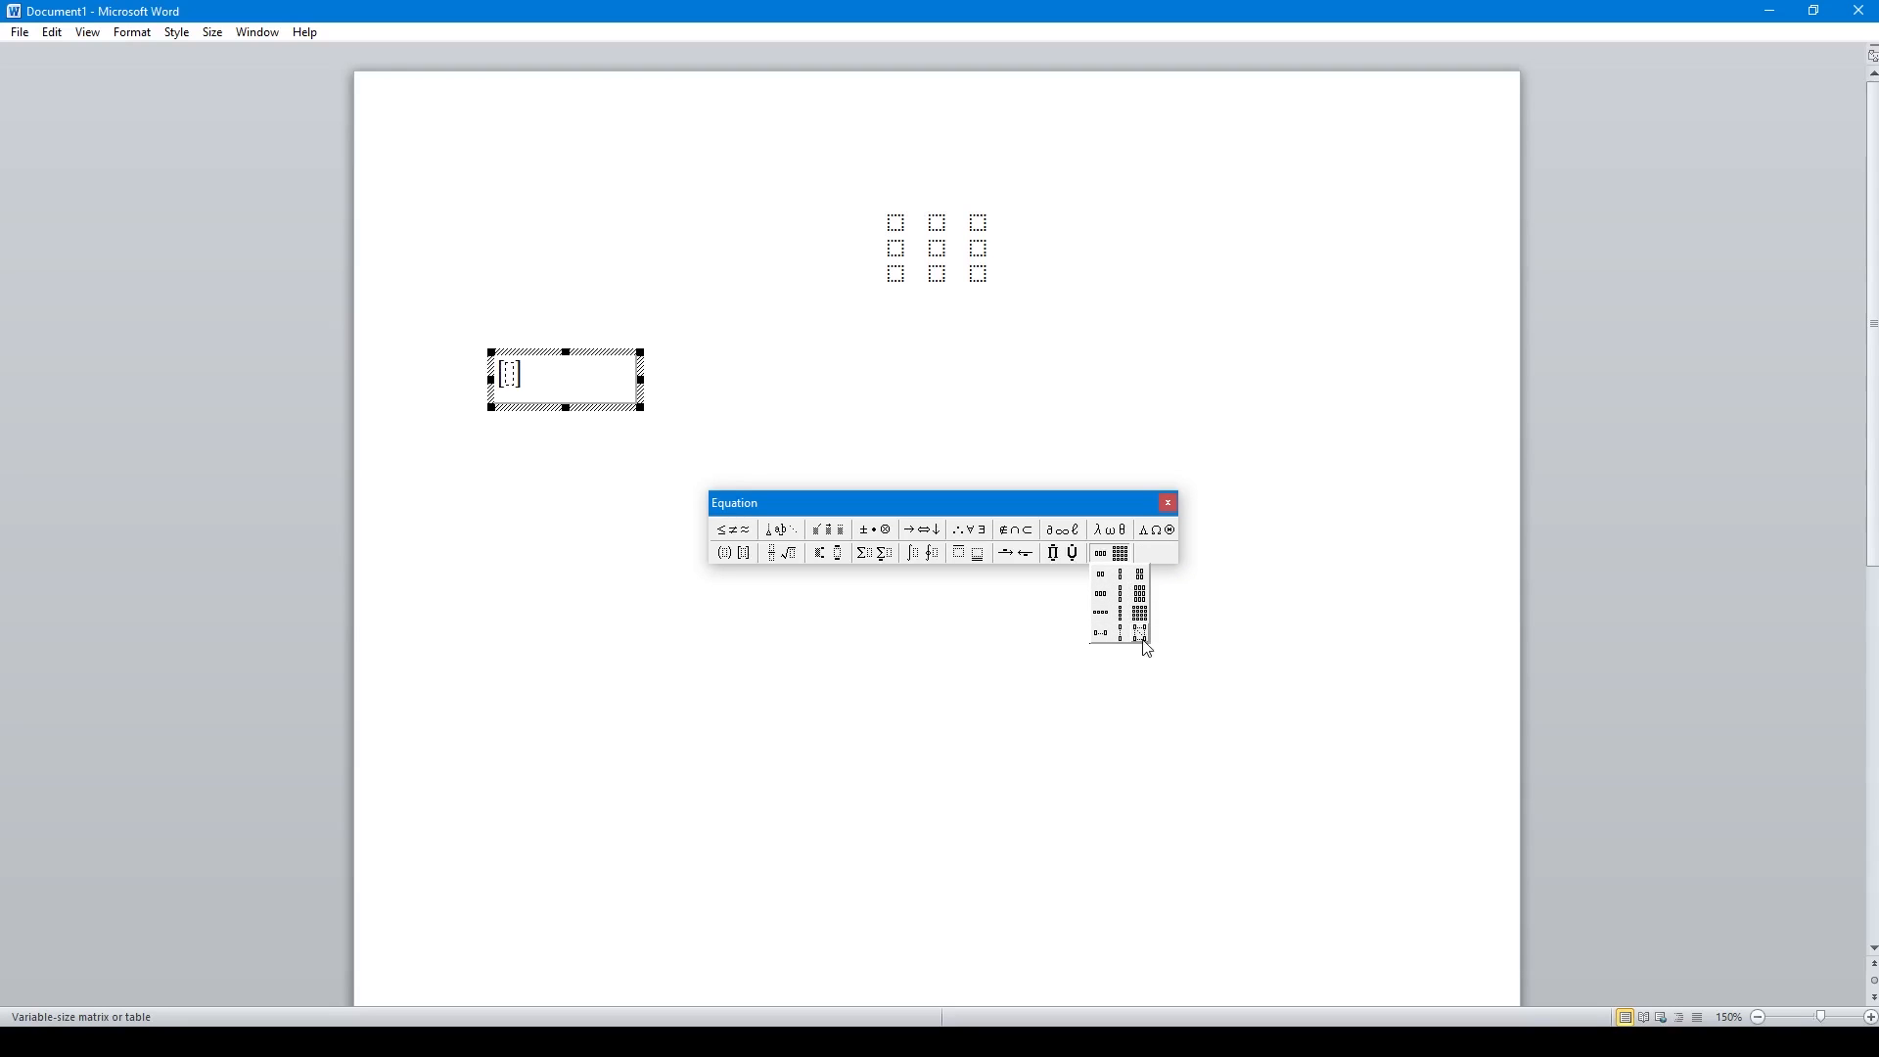
mouse_move(1147, 644)
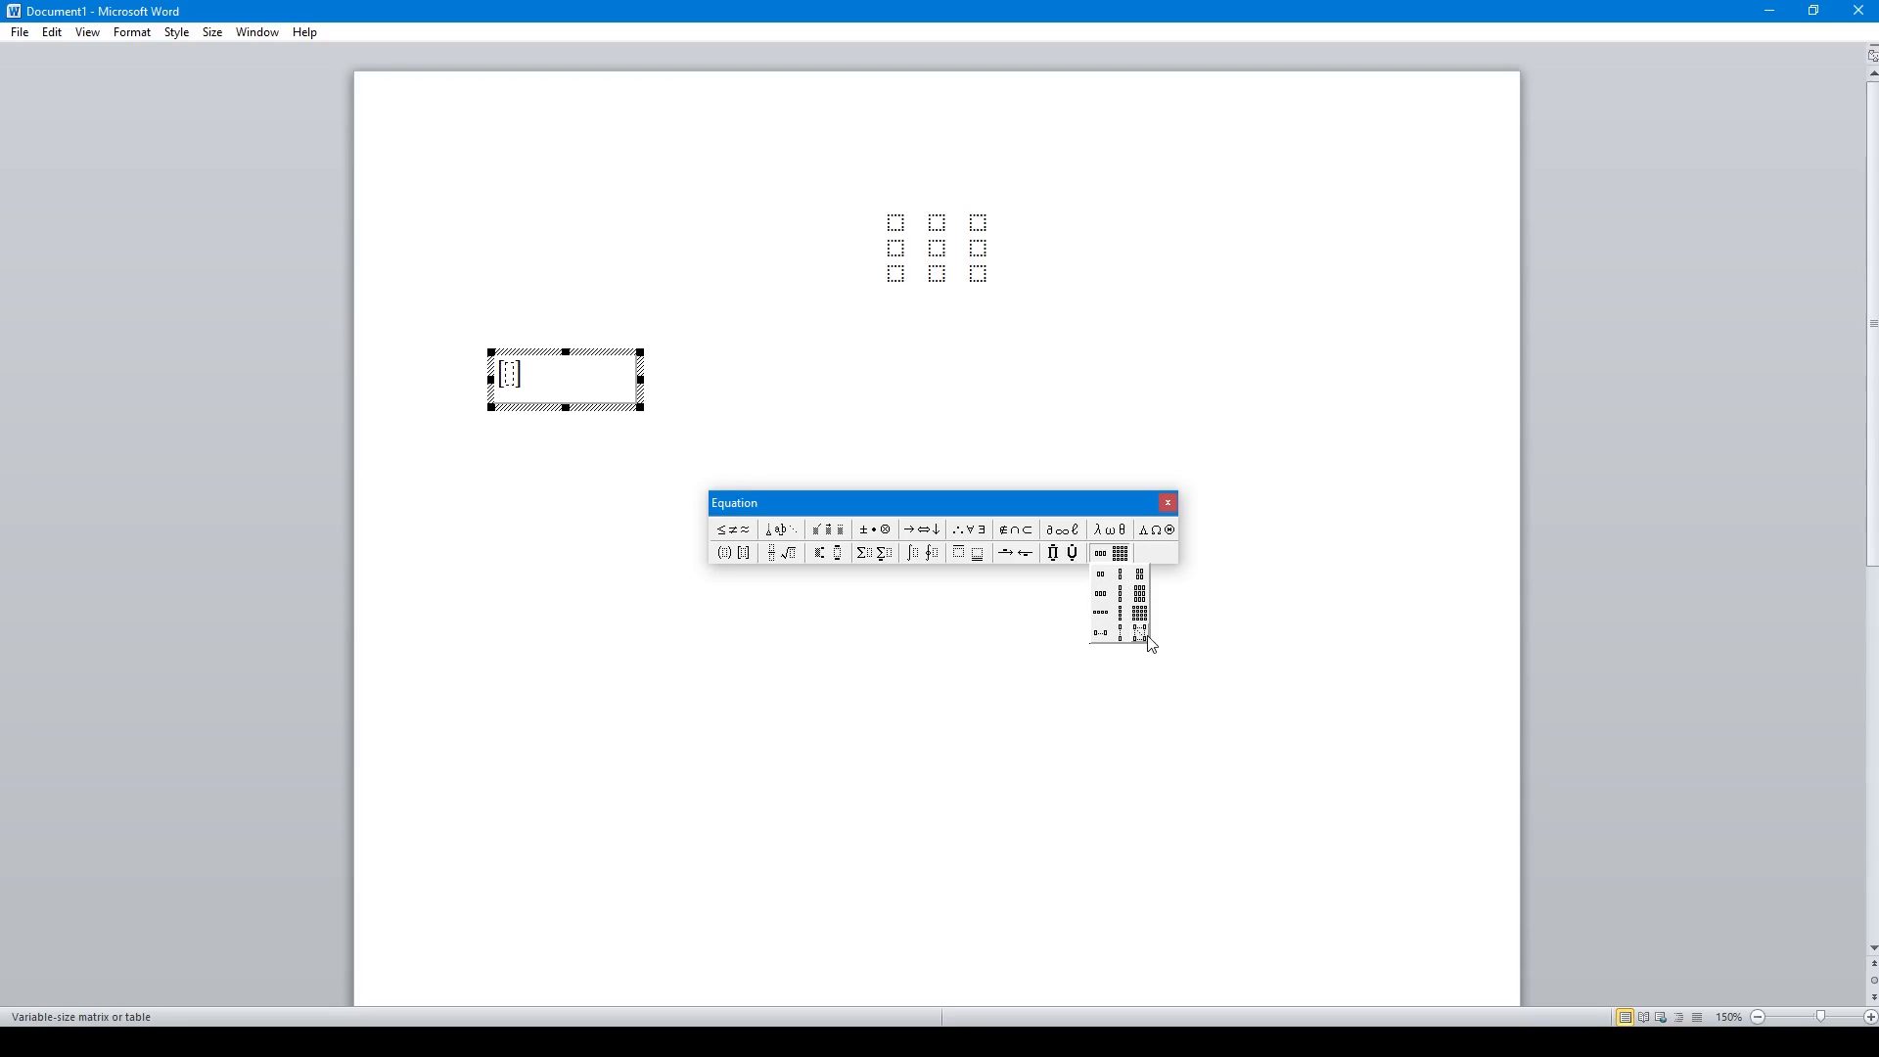
left_click(1137, 632)
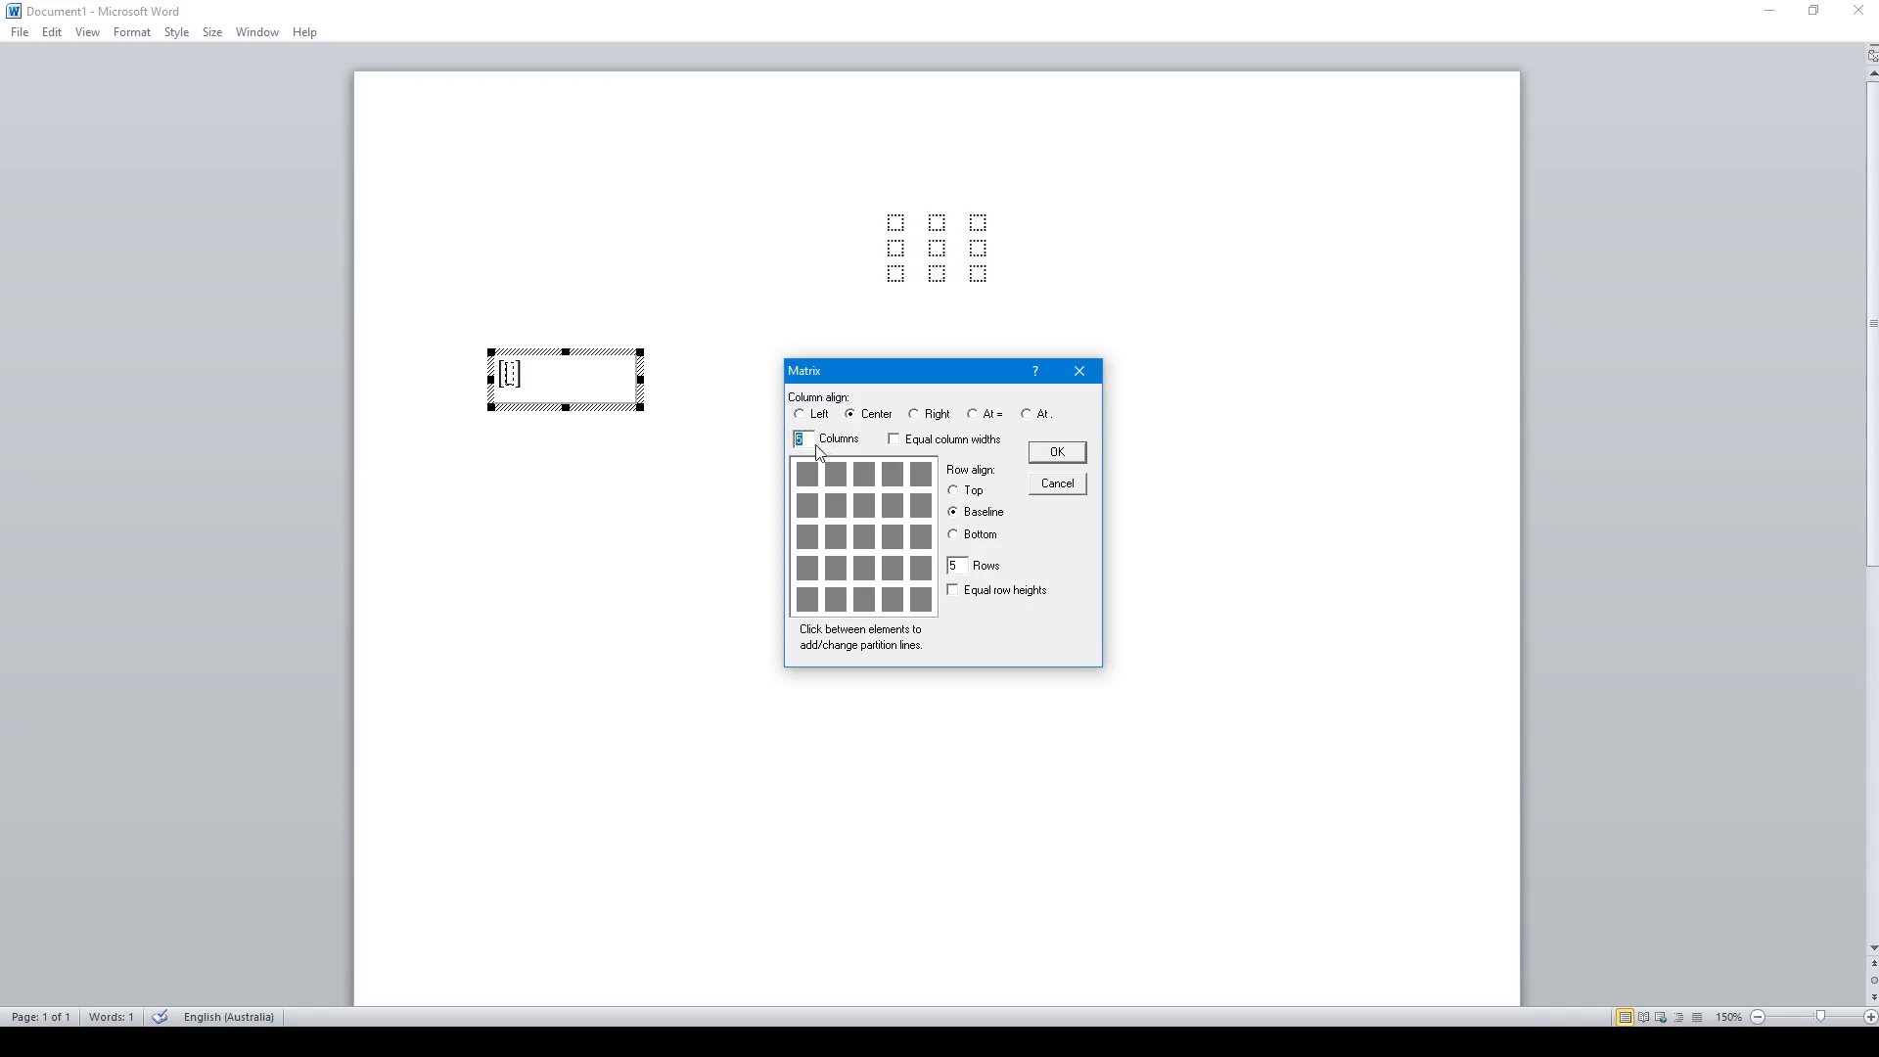
mouse_move(914, 542)
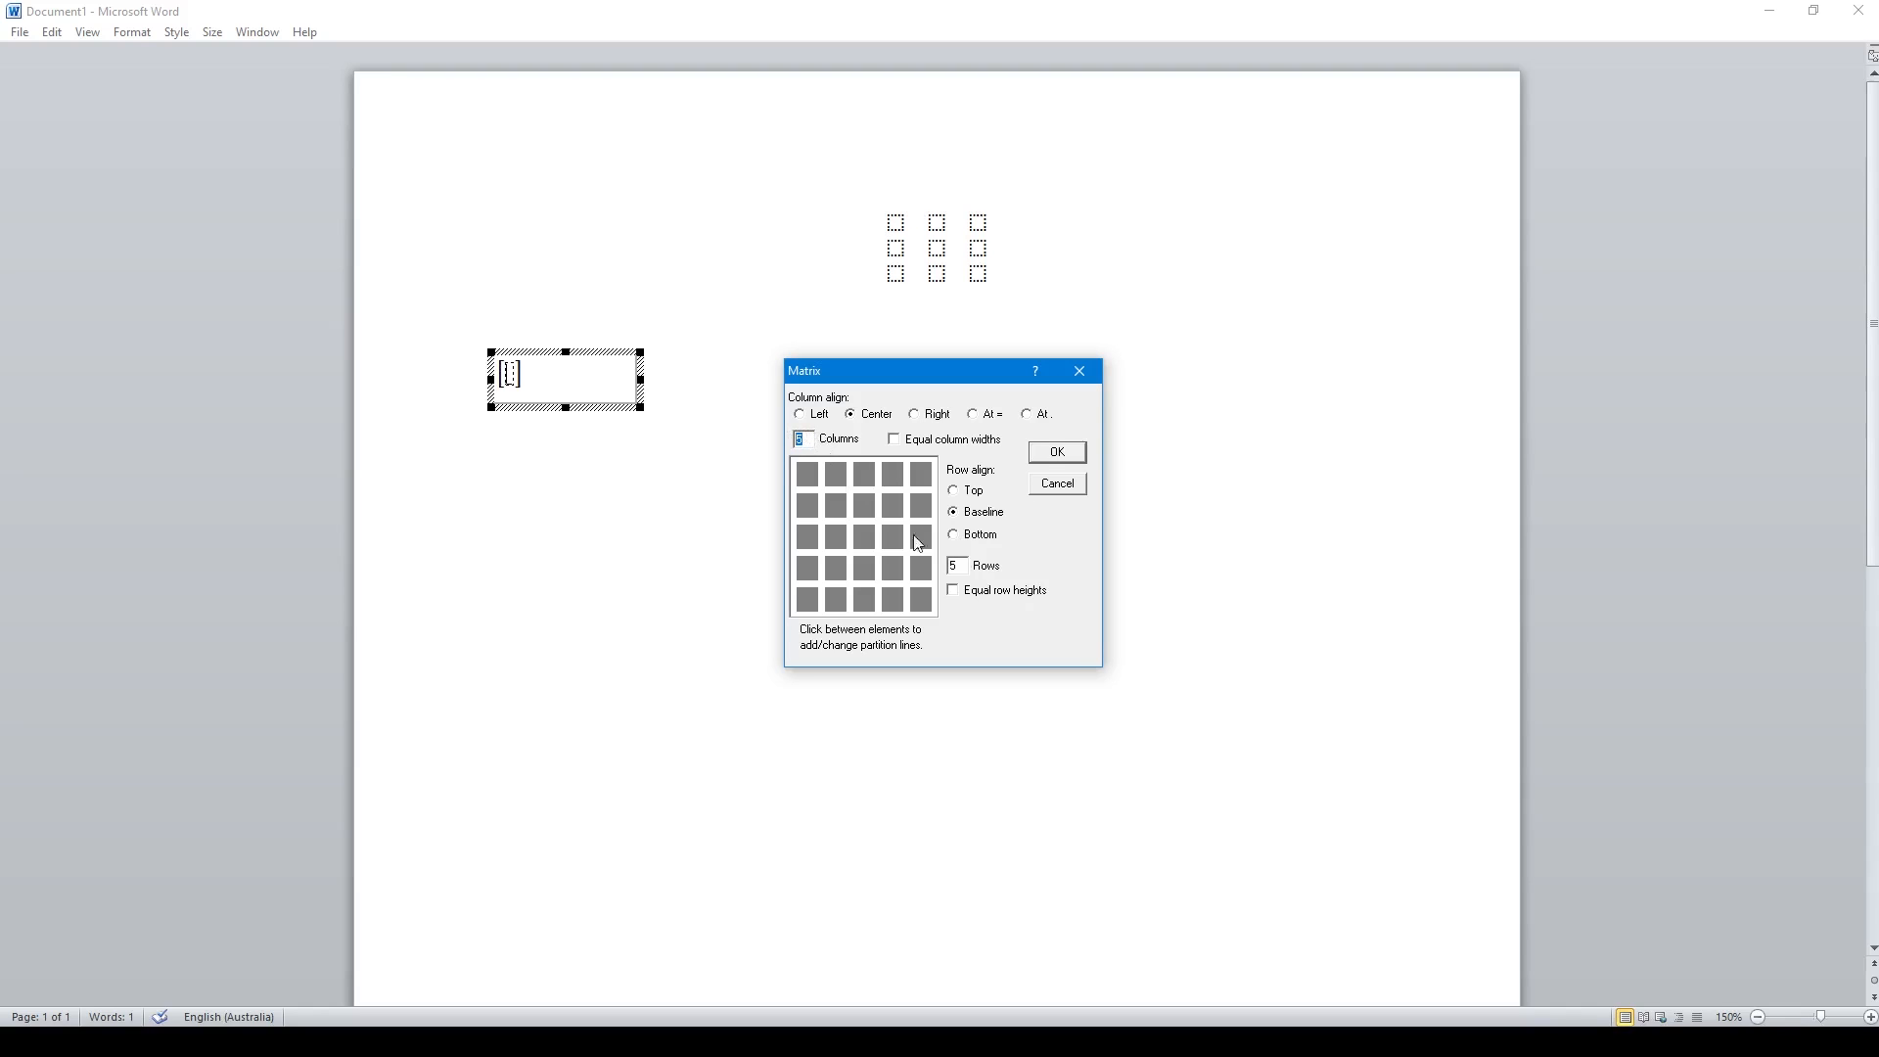
Step: Set the matrix to 6 columns by 6 rows, confirm it, and close the equation tools
left_click(797, 438)
type("6")
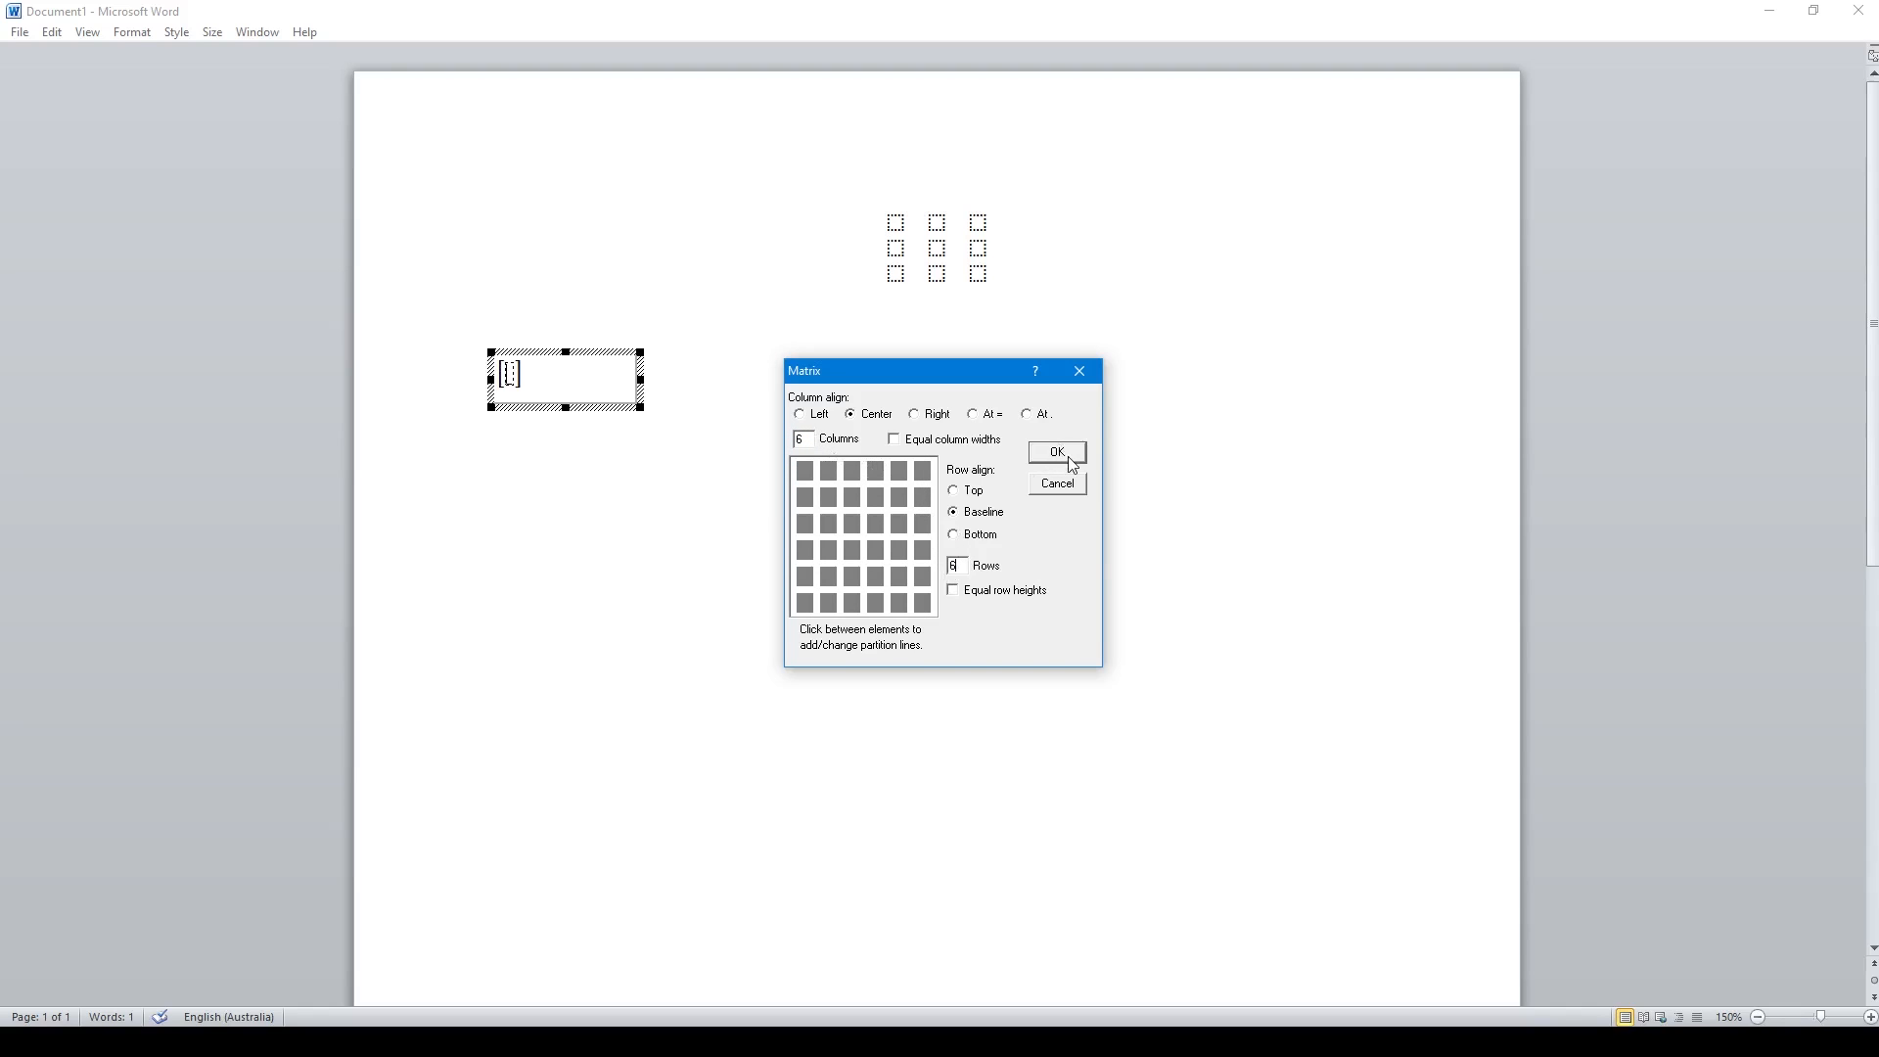
left_click(1055, 452)
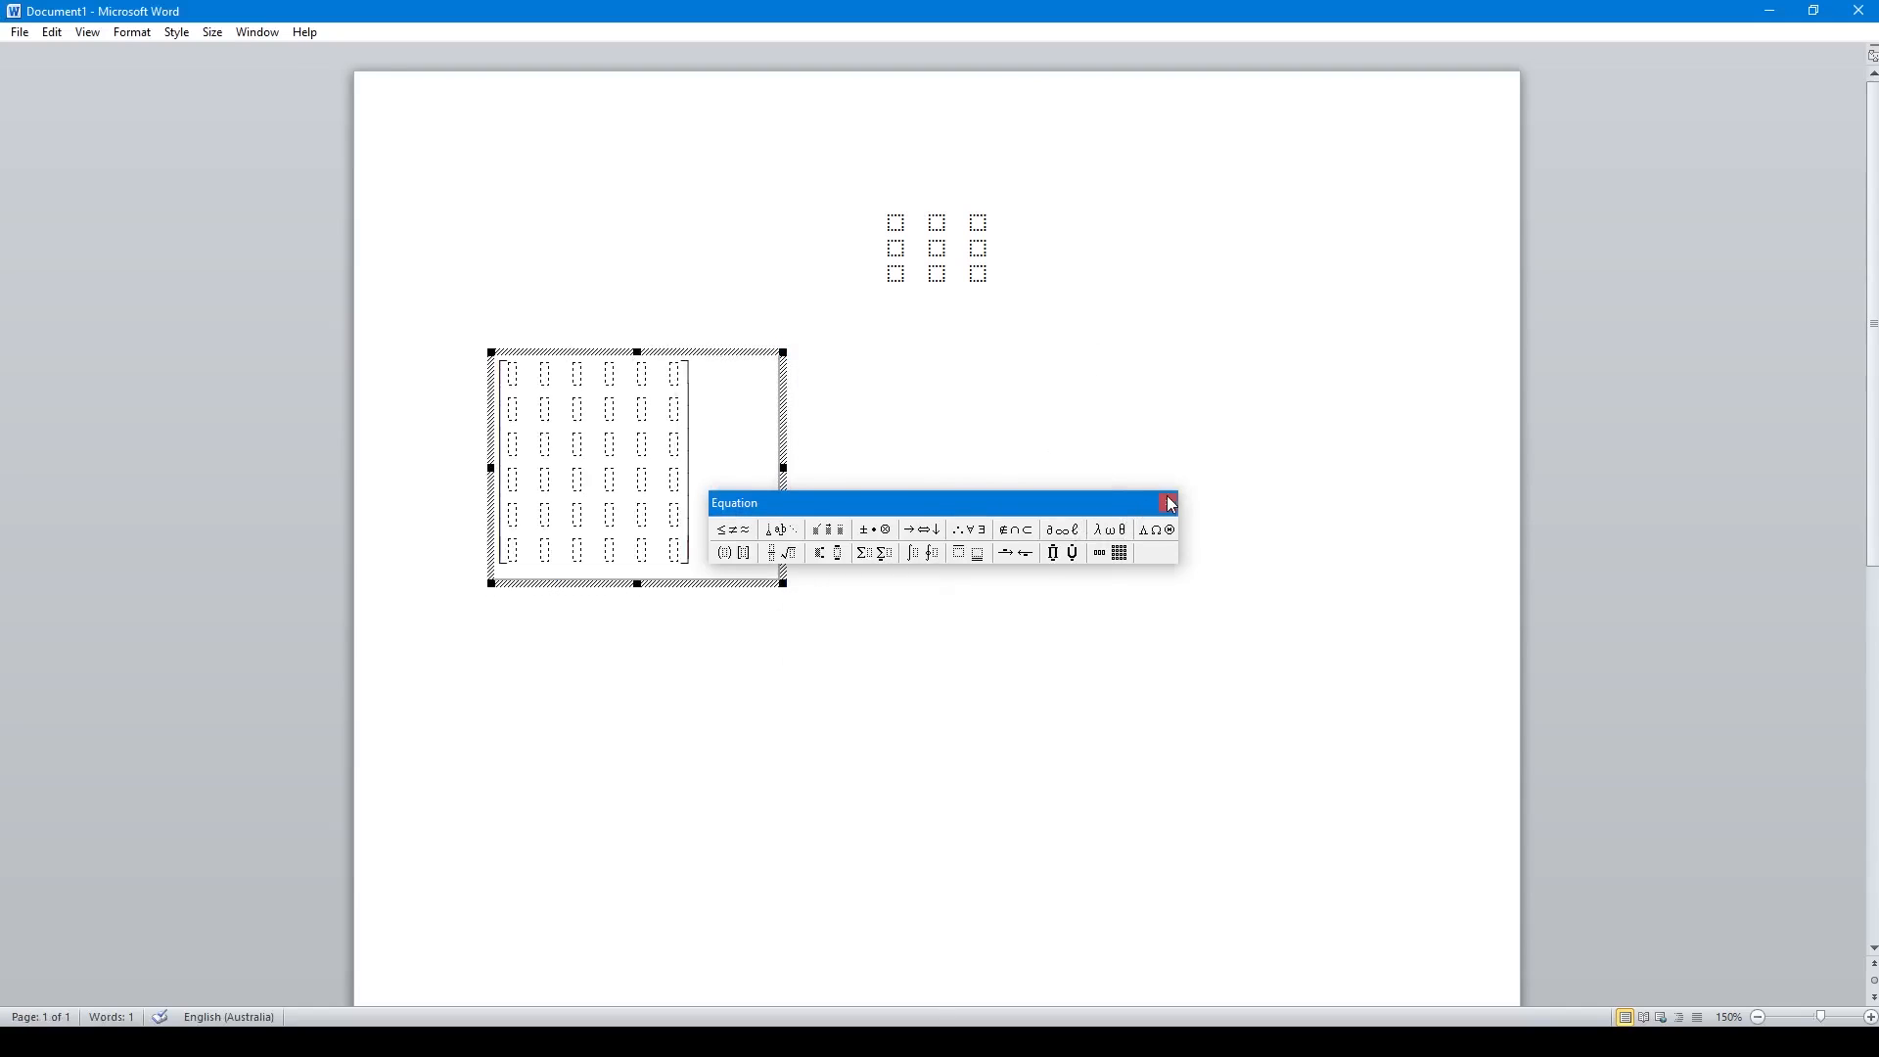
left_click(1166, 503)
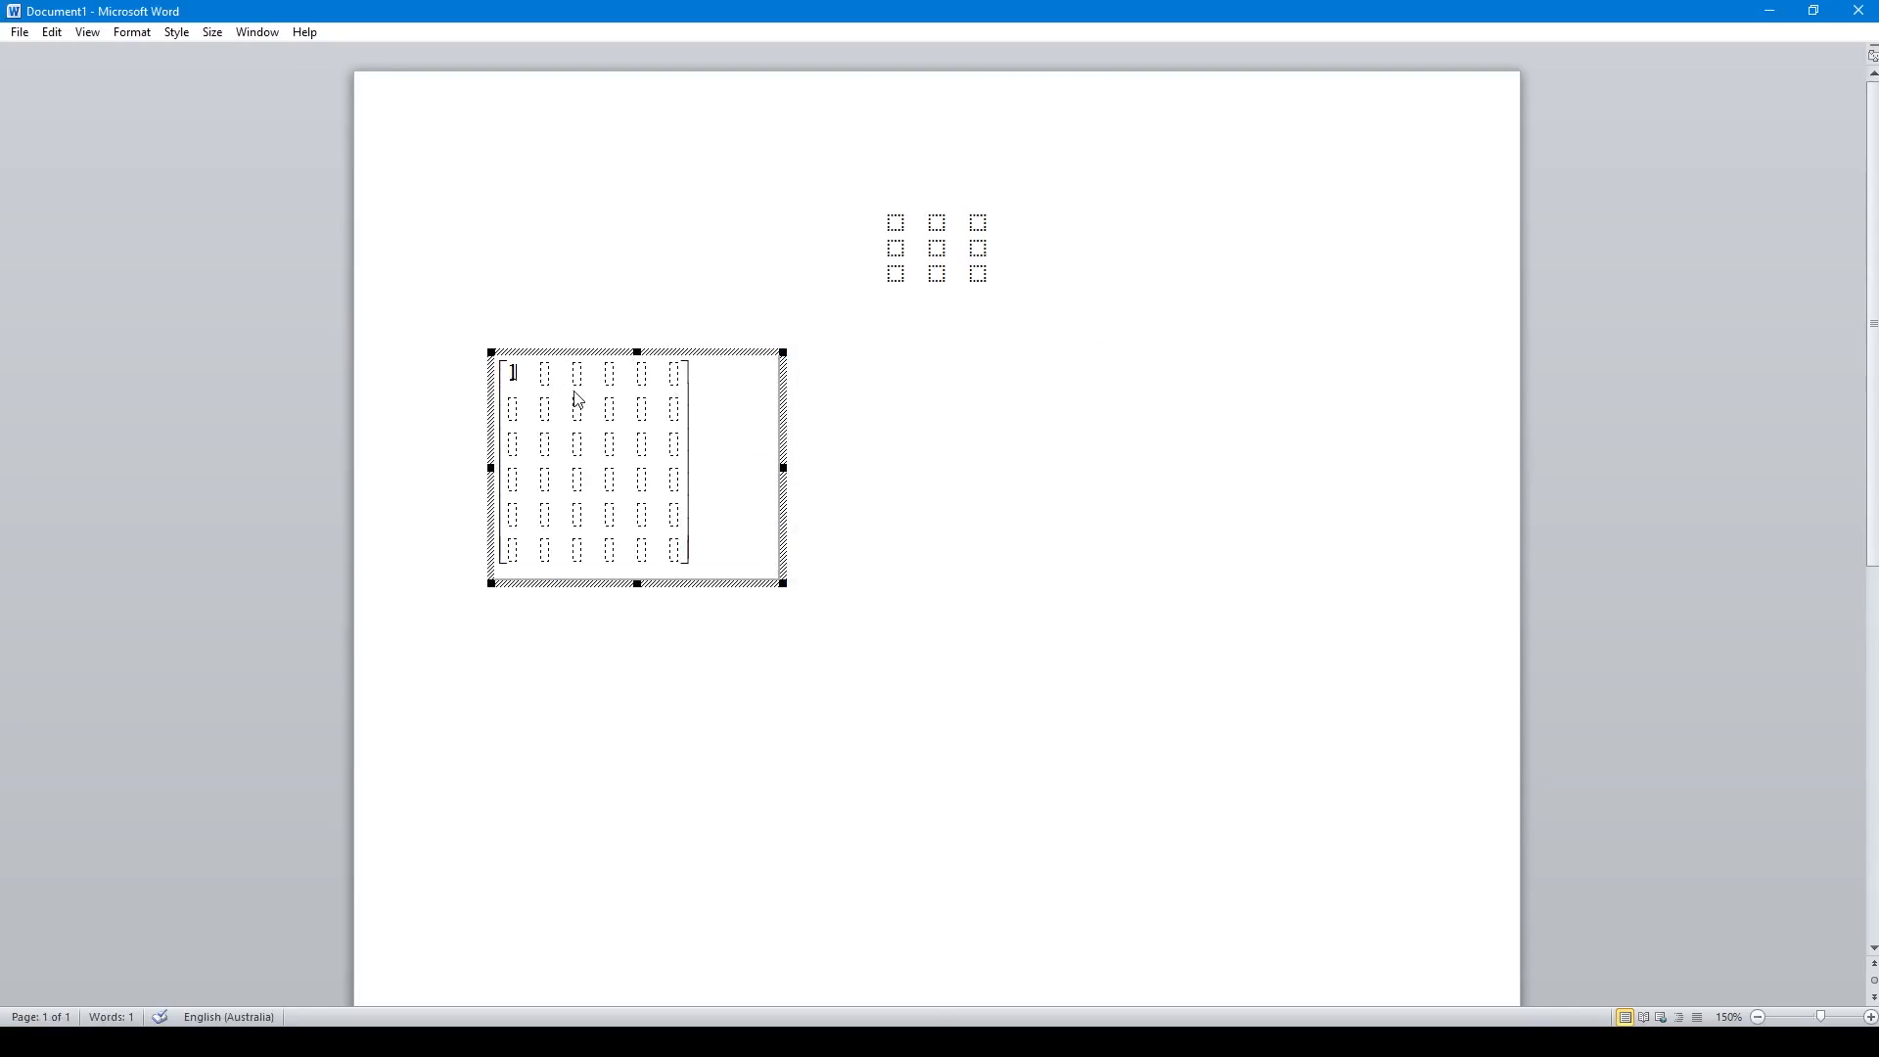